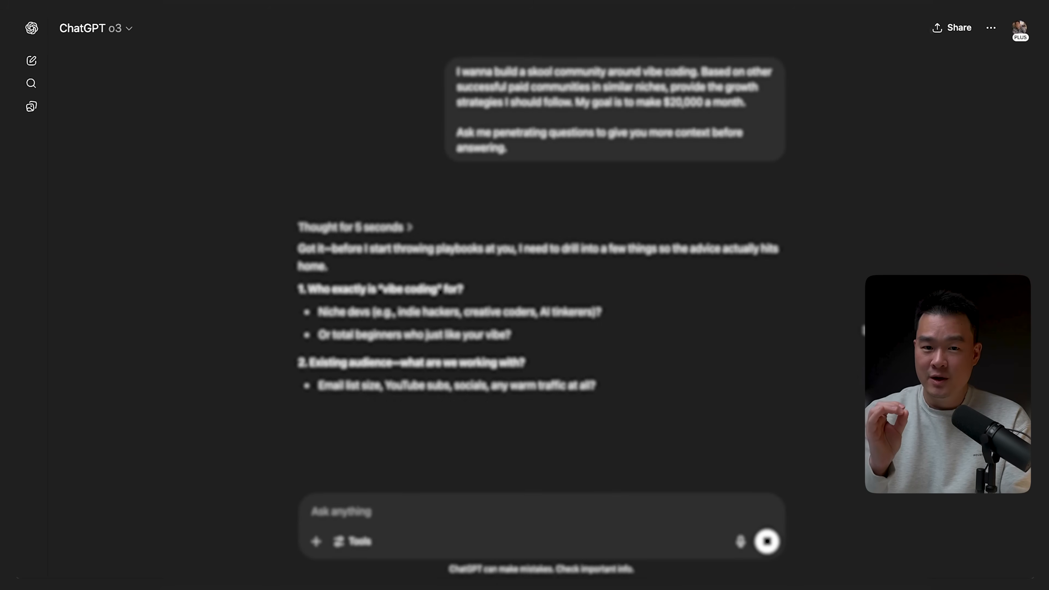
Start an Advanced Voice conversation in the phone app, end it, and start it again.
scroll("down", 3)
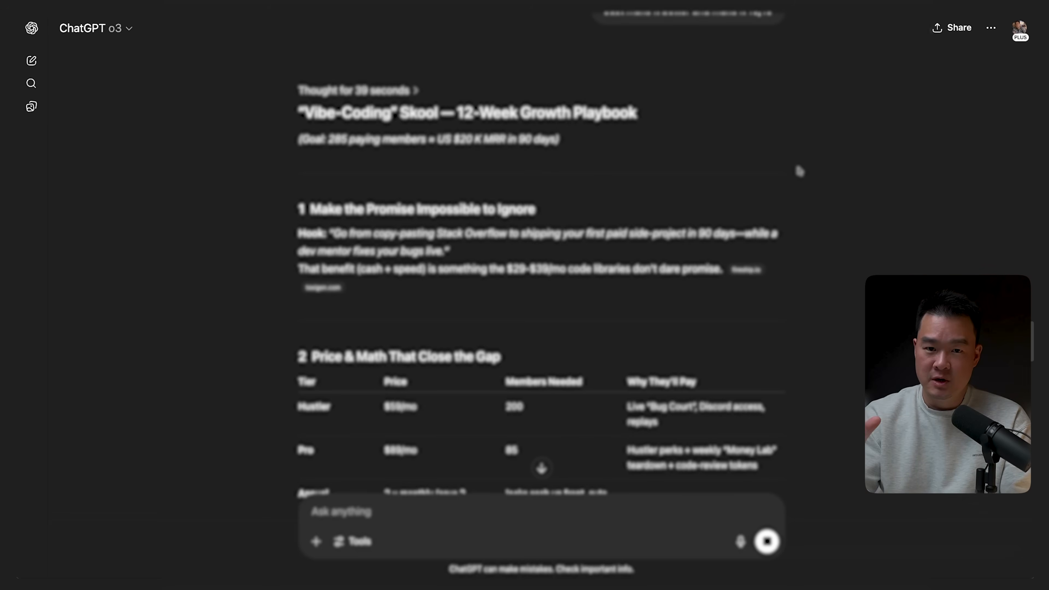
scroll("down", 3)
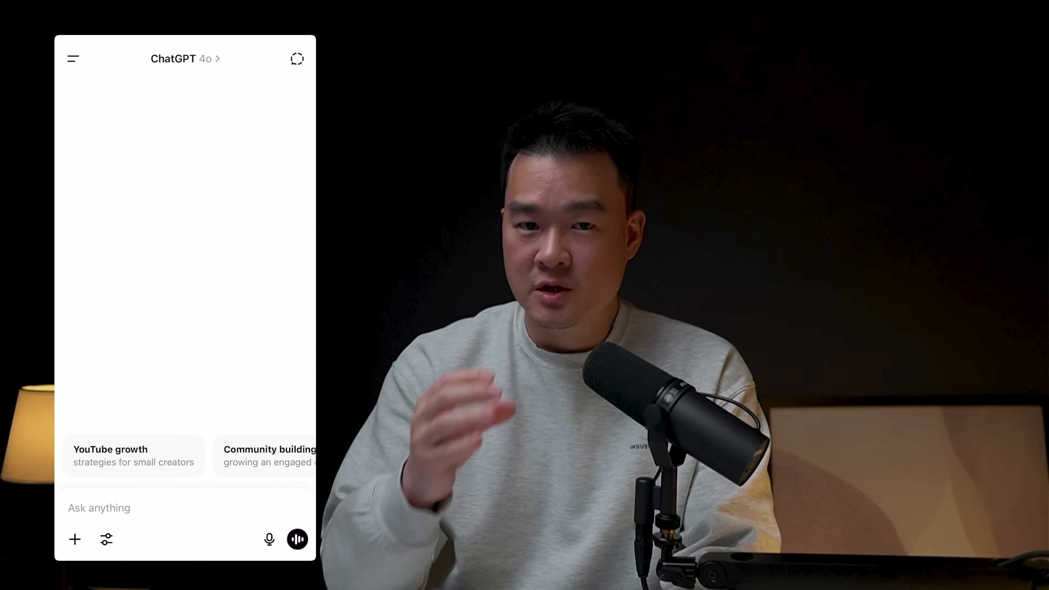
left_click(298, 539)
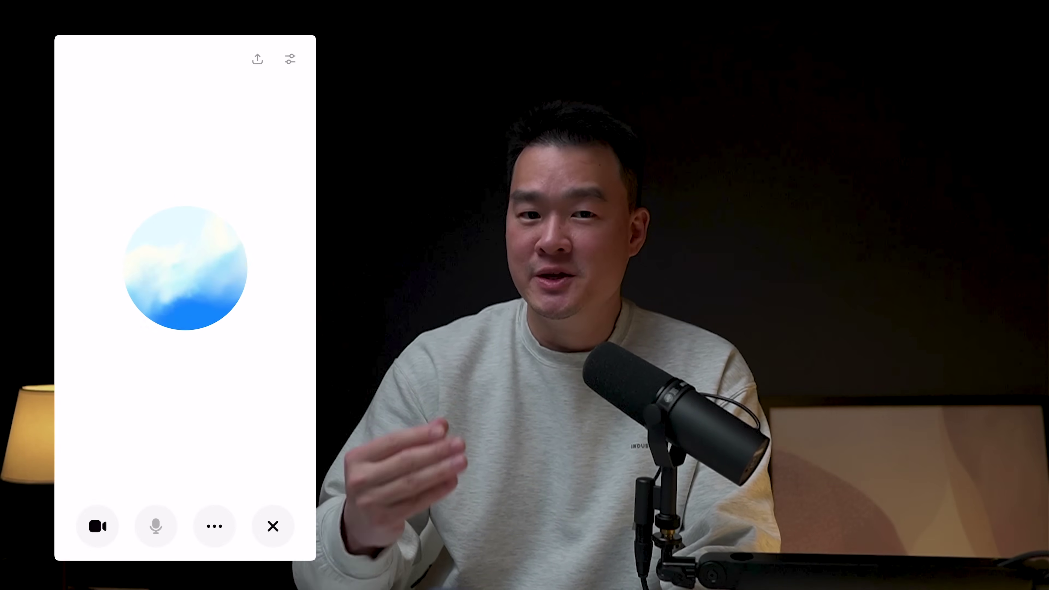
left_click(214, 527)
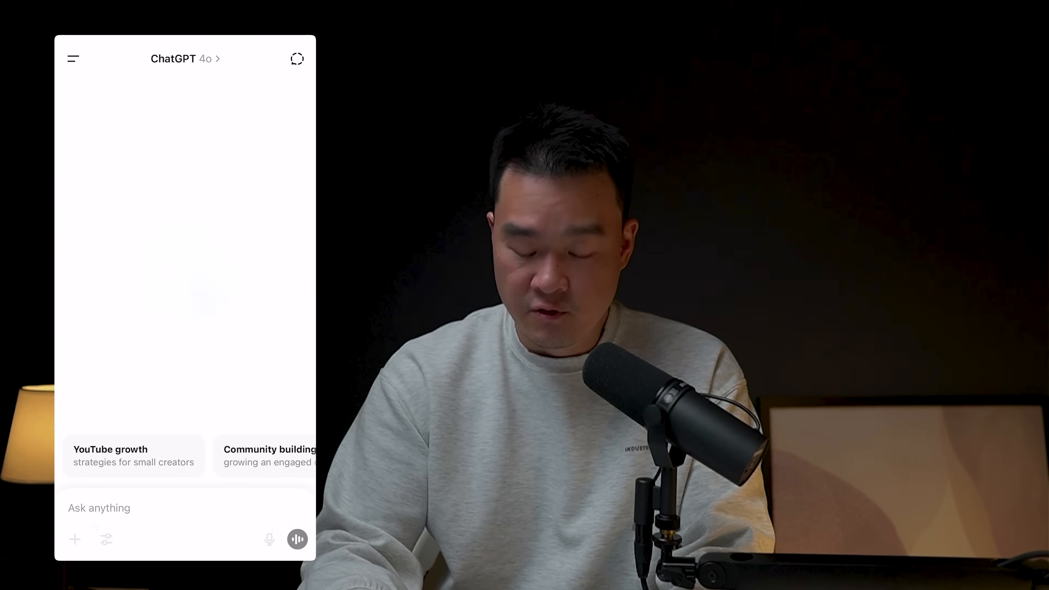
left_click(297, 539)
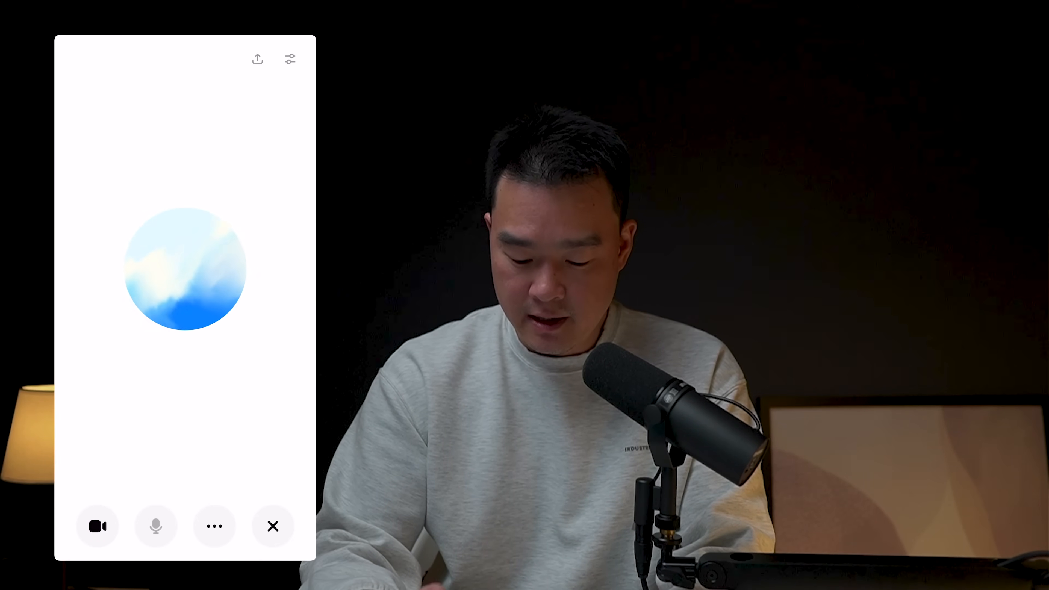
left_click(213, 526)
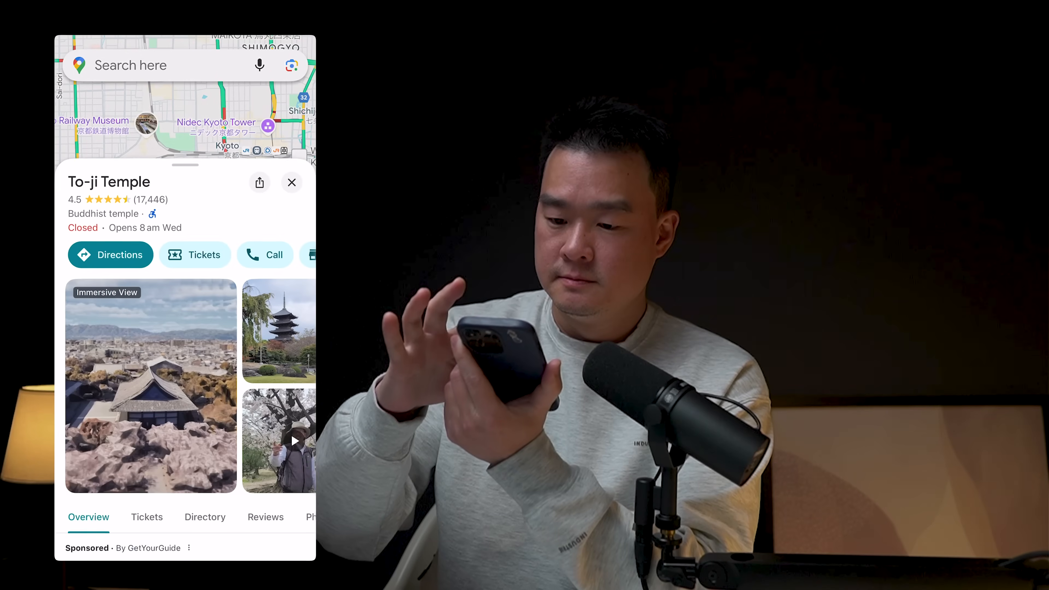
Scroll the To-ji Temple place card to see ratings, hours and photos.
scroll("down", 3)
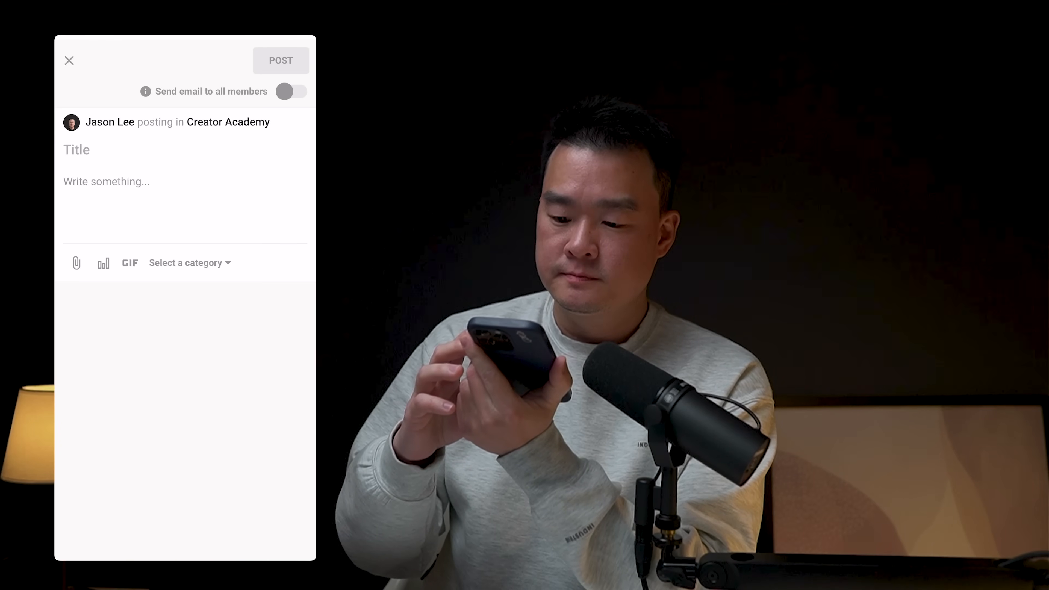
Open the new post composer in the Creator Academy community.
left_click(69, 60)
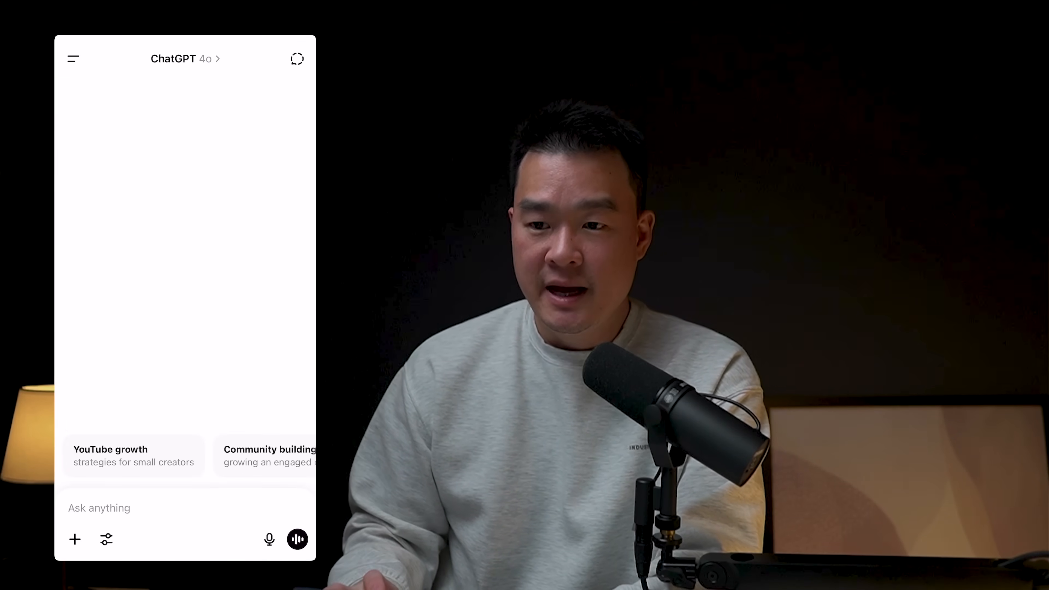
Start Advanced Voice in the ChatGPT phone app and end the session.
left_click(298, 538)
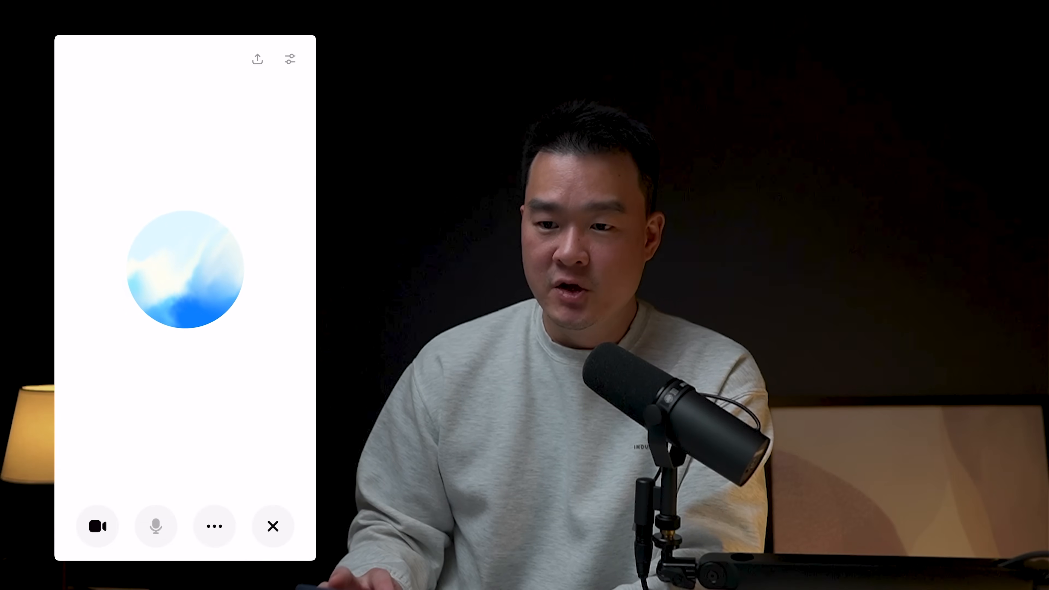
left_click(98, 527)
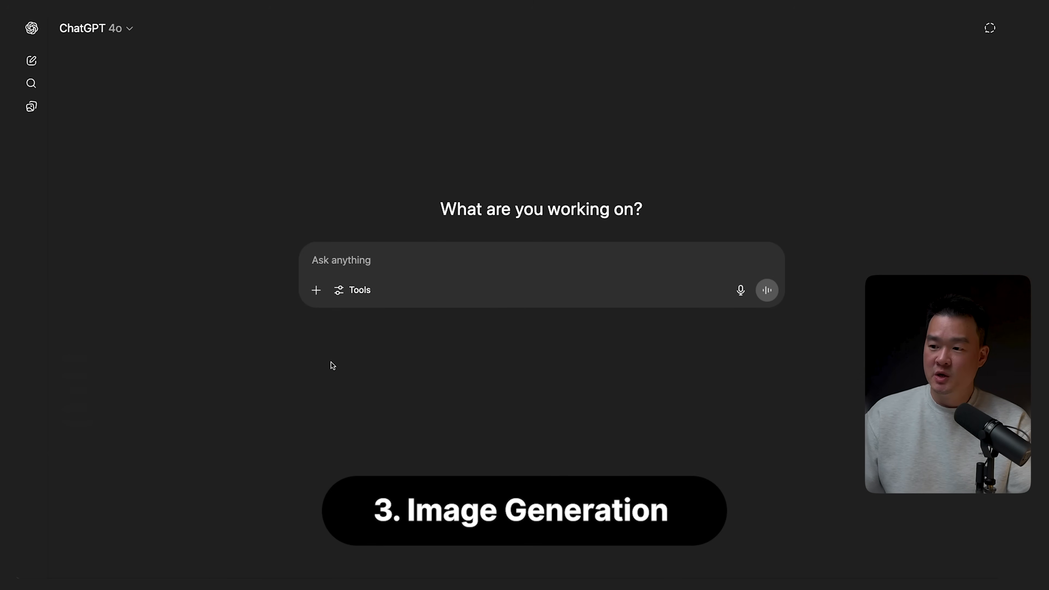
mouse_move(347, 365)
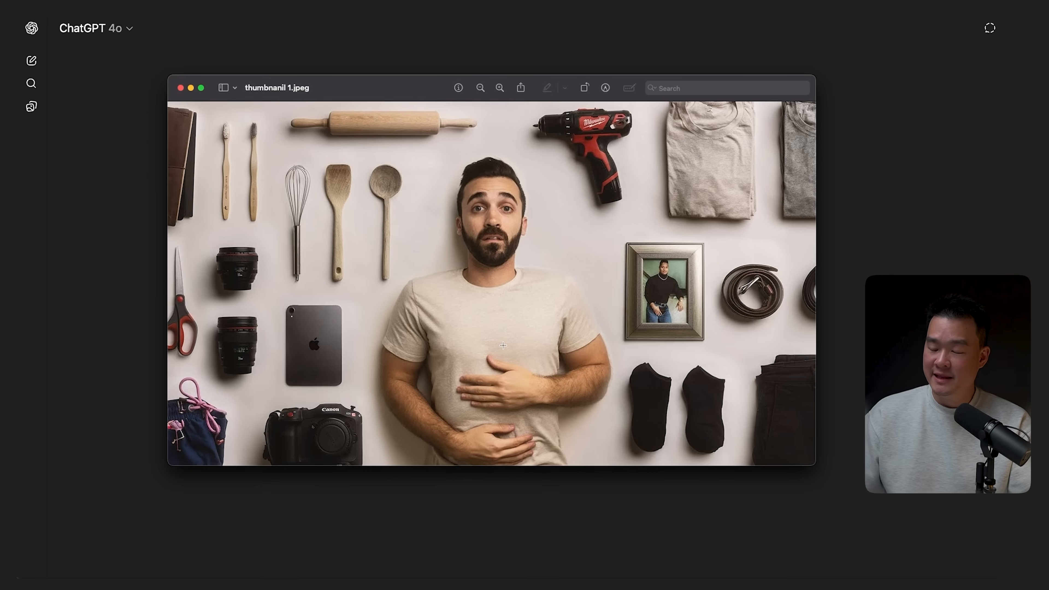
mouse_move(772, 340)
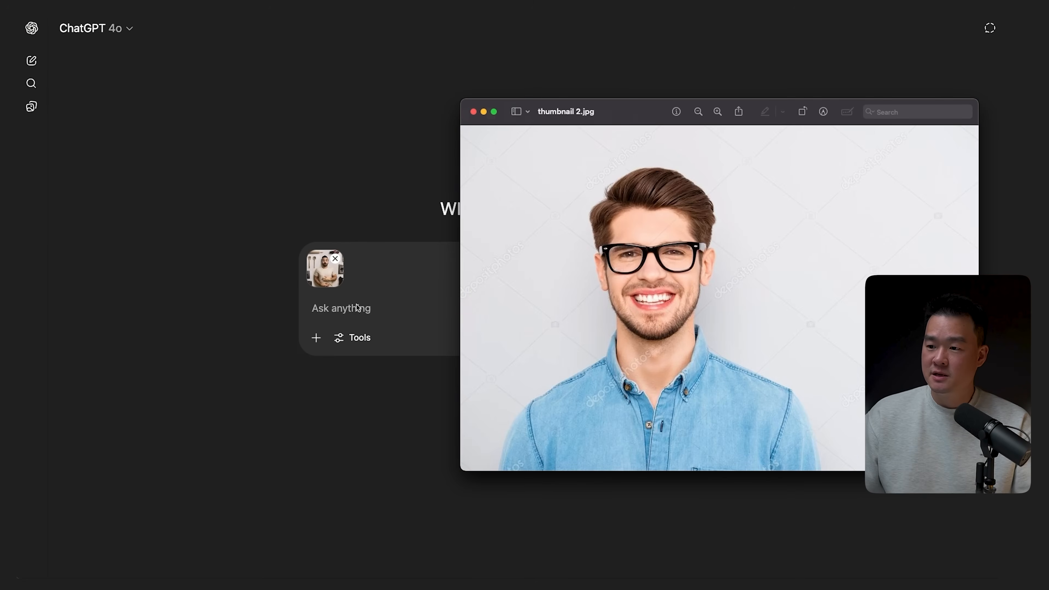
Dismiss the Preview window, leaving thumbnail 1.jpeg attached to the new chat.
left_click(474, 111)
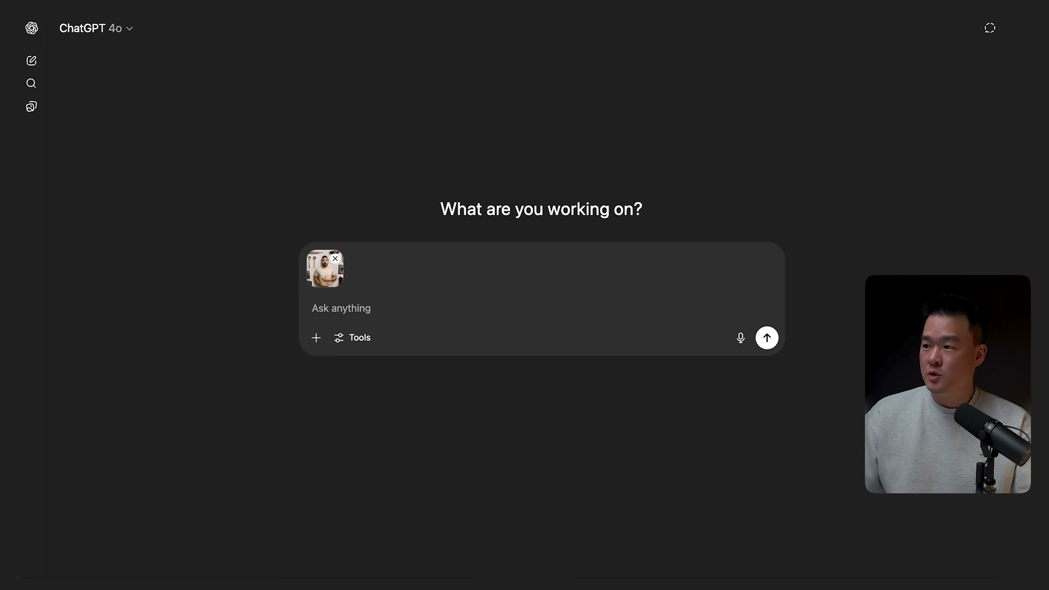
Add thumbnail 2.jpg and request replacing the person with the man in glasses, keeping elements intact.
left_click(316, 338)
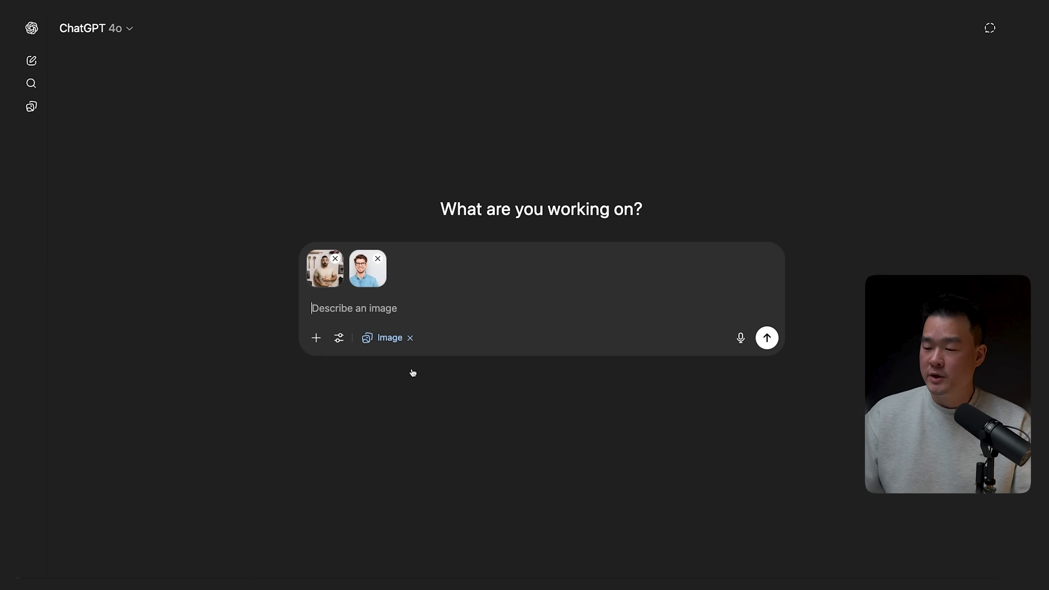
type("Replace the first thumbnail wi")
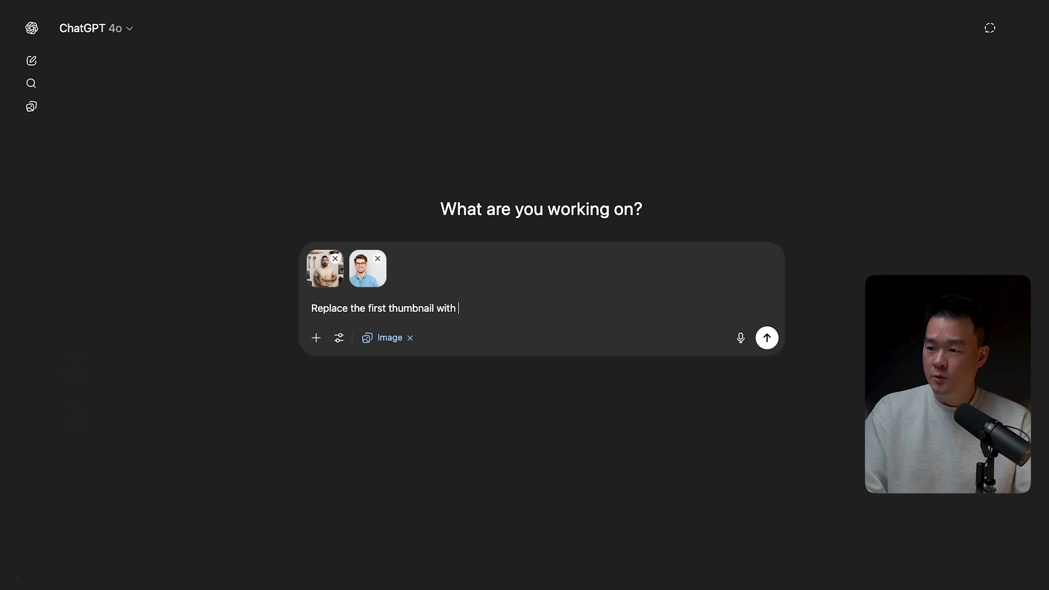
type("the person in glasses. Keep the remaining elem")
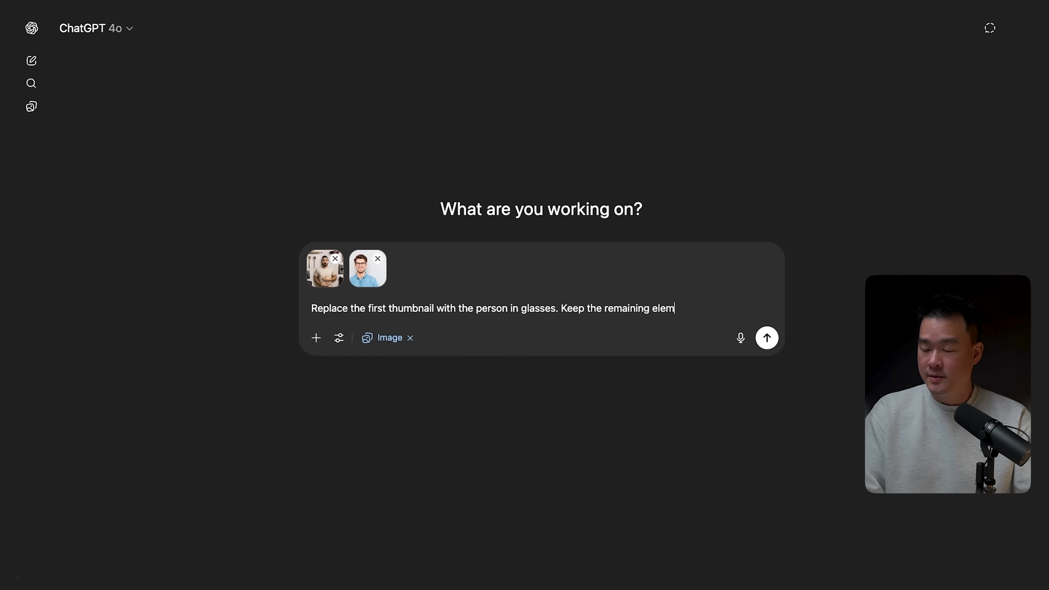
type("ents intact.")
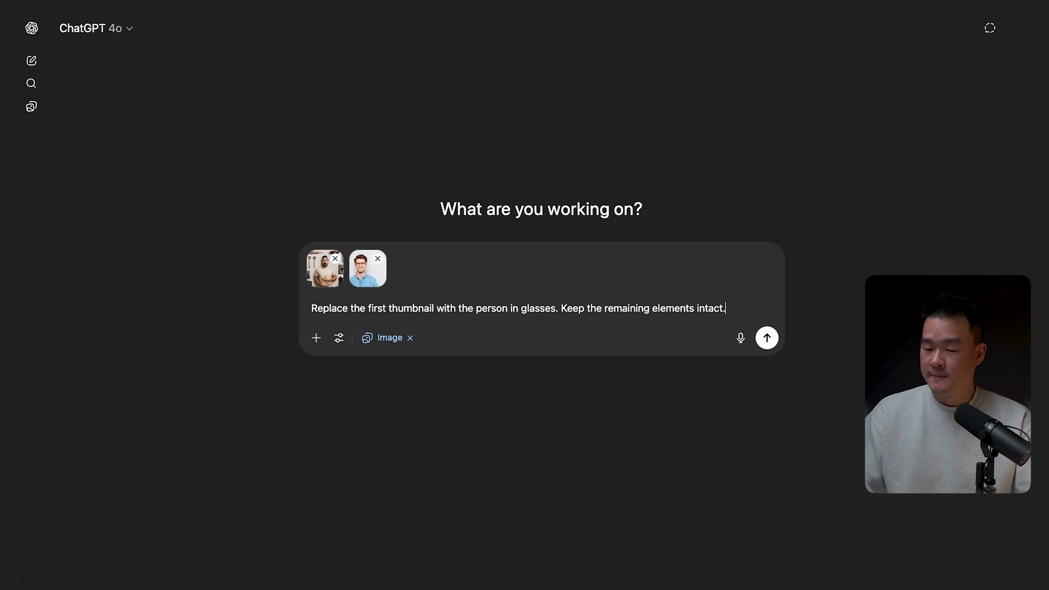
left_click(767, 337)
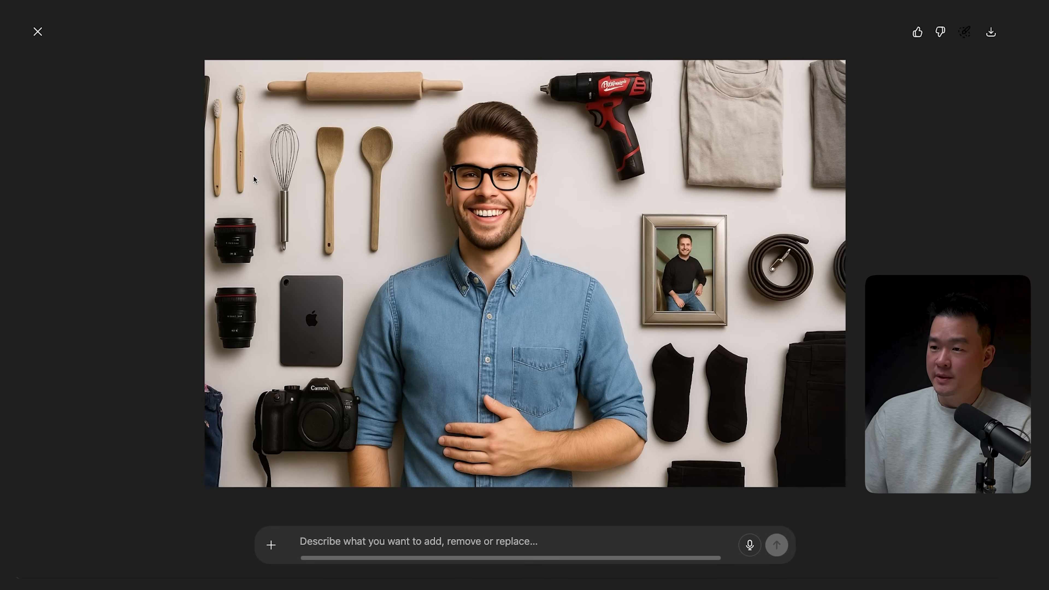
mouse_move(869, 79)
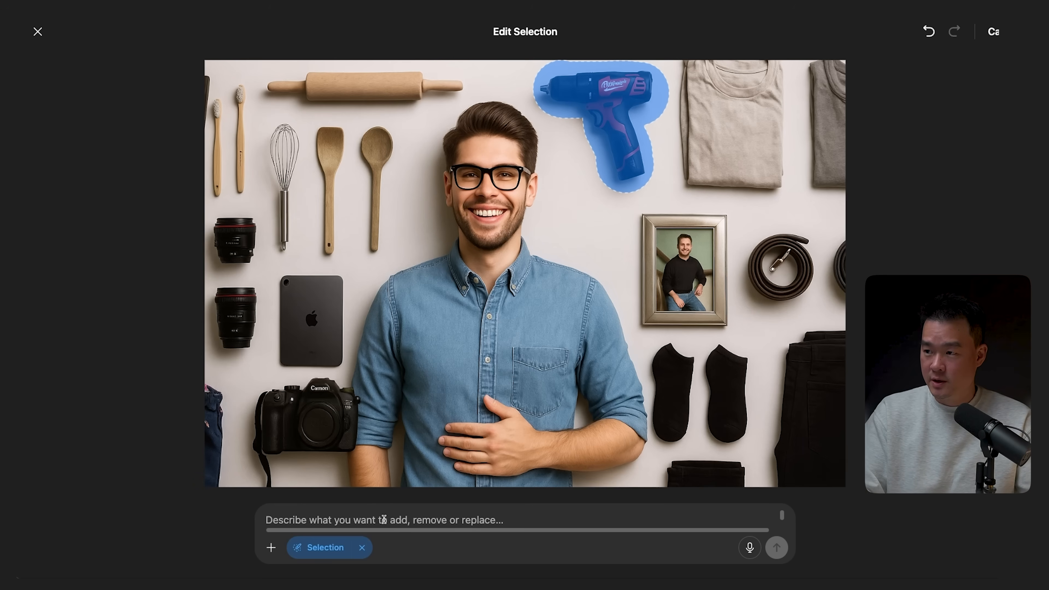
Request the drill recoloured to yellow, view the result full size, then return to chat.
type("Change the color of the drill to y")
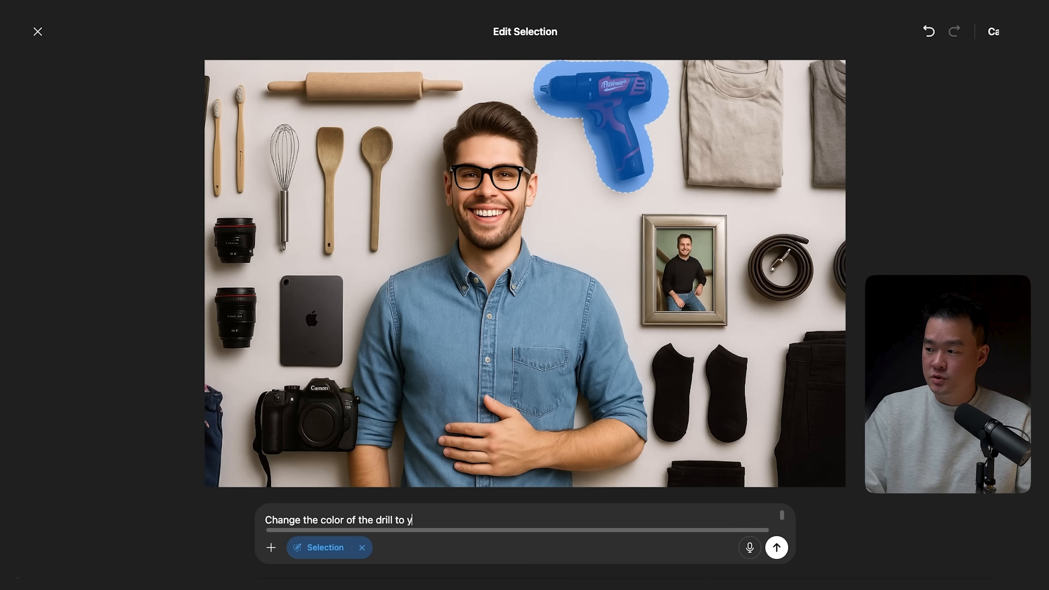
left_click(777, 548)
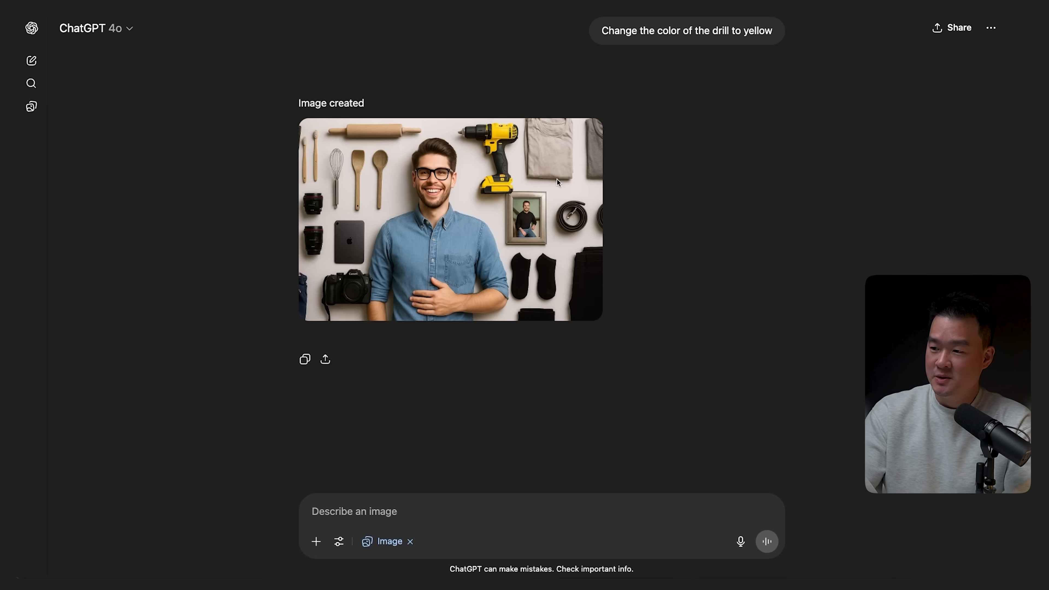
left_click(450, 219)
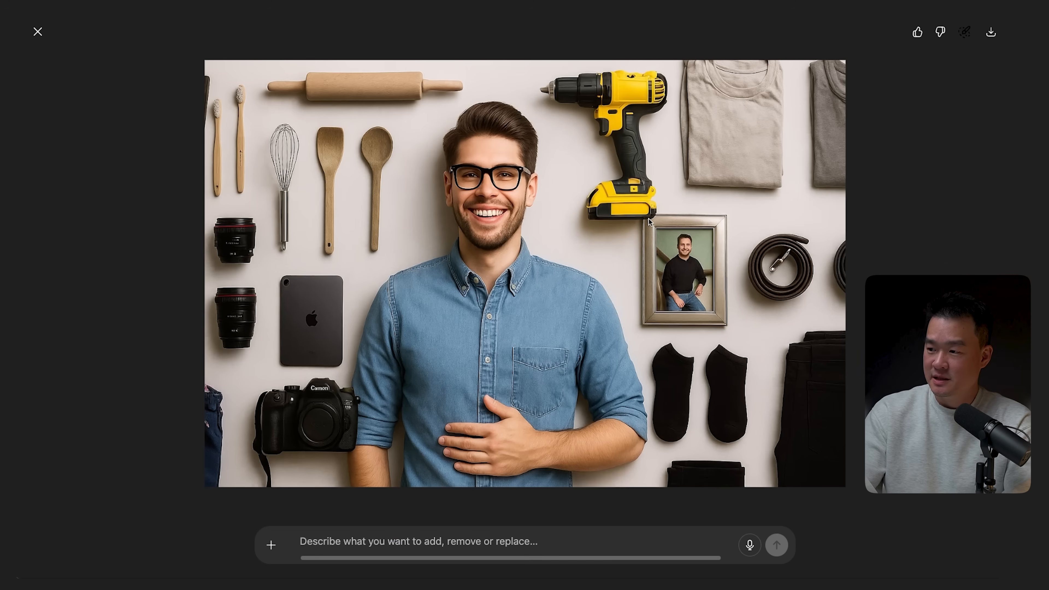
mouse_move(591, 108)
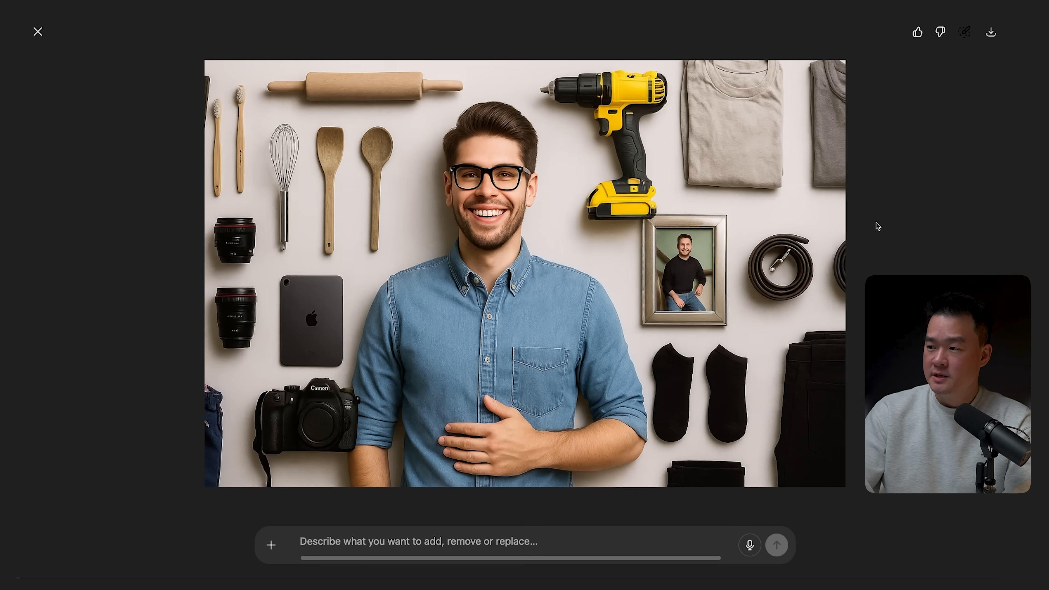
mouse_move(902, 226)
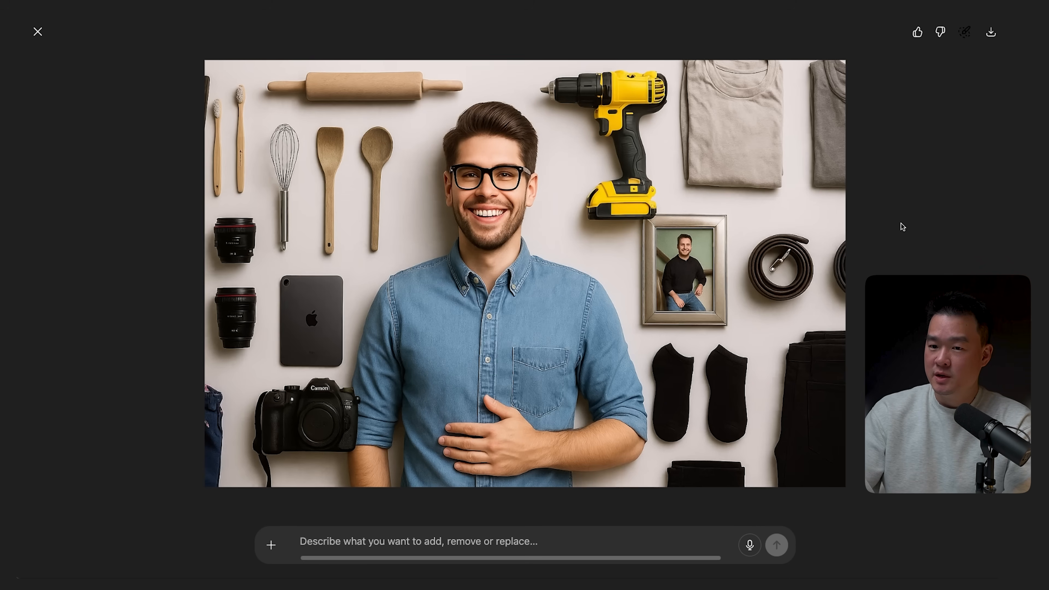
mouse_move(819, 231)
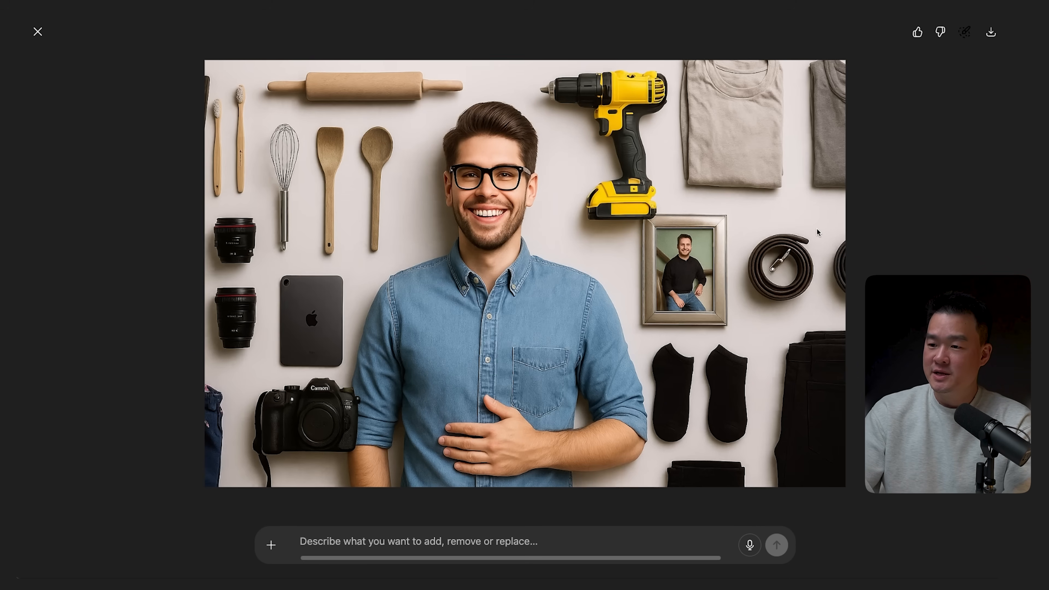
mouse_move(291, 106)
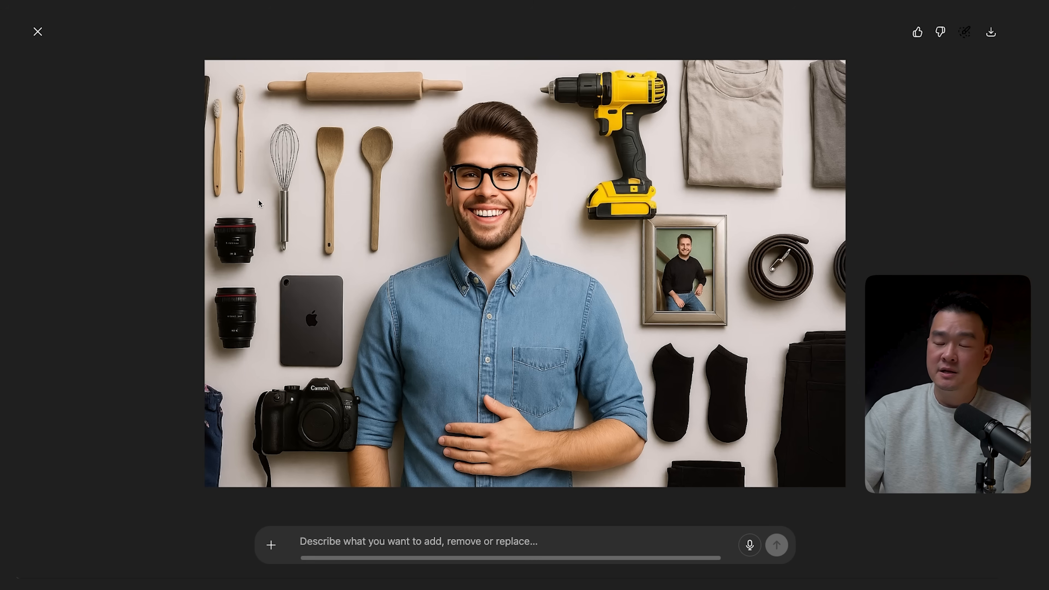
left_click(37, 31)
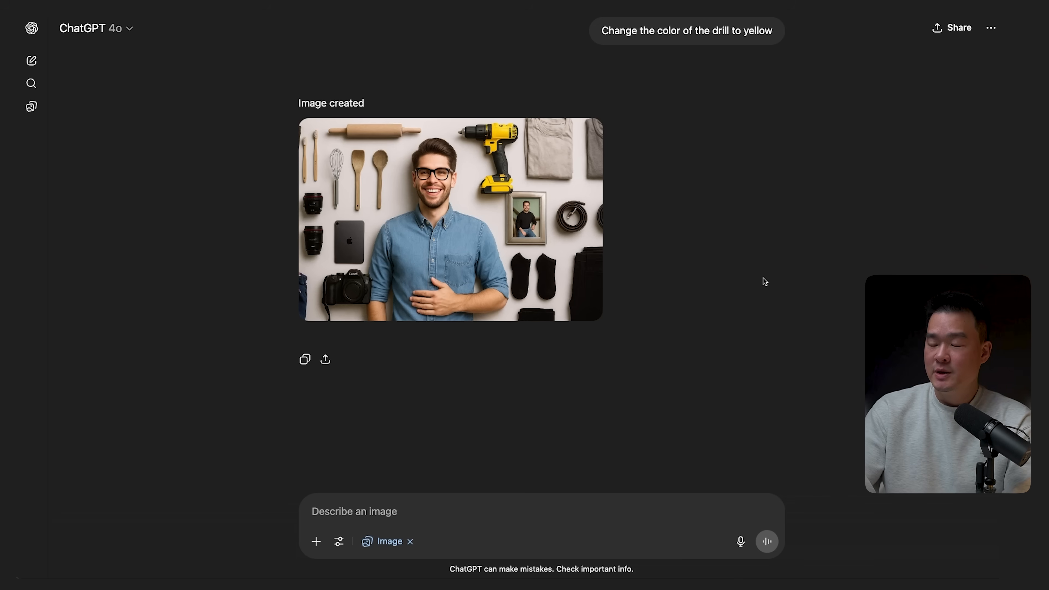
mouse_move(653, 255)
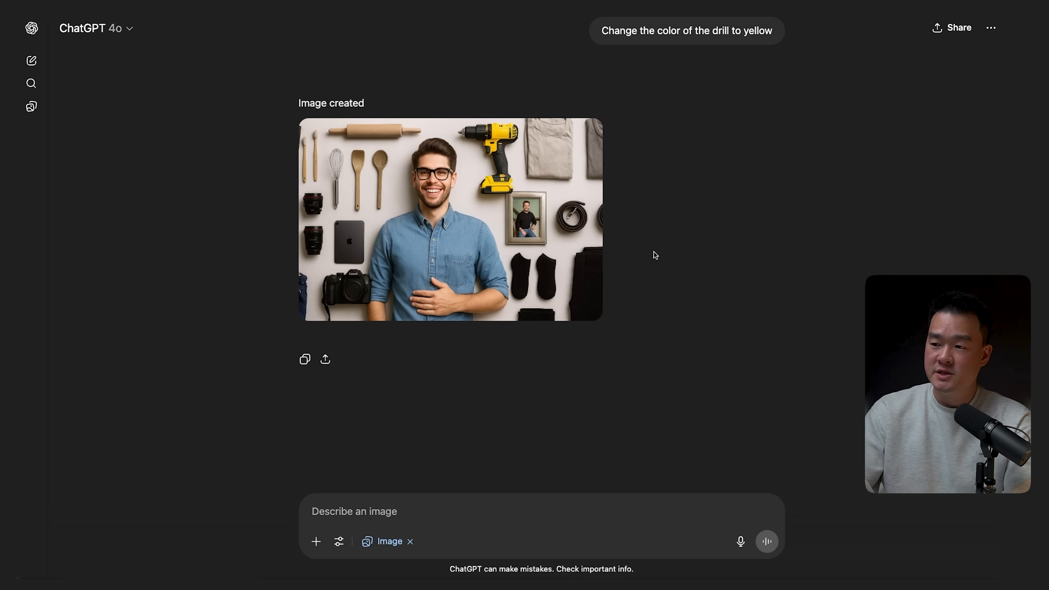
mouse_move(264, 104)
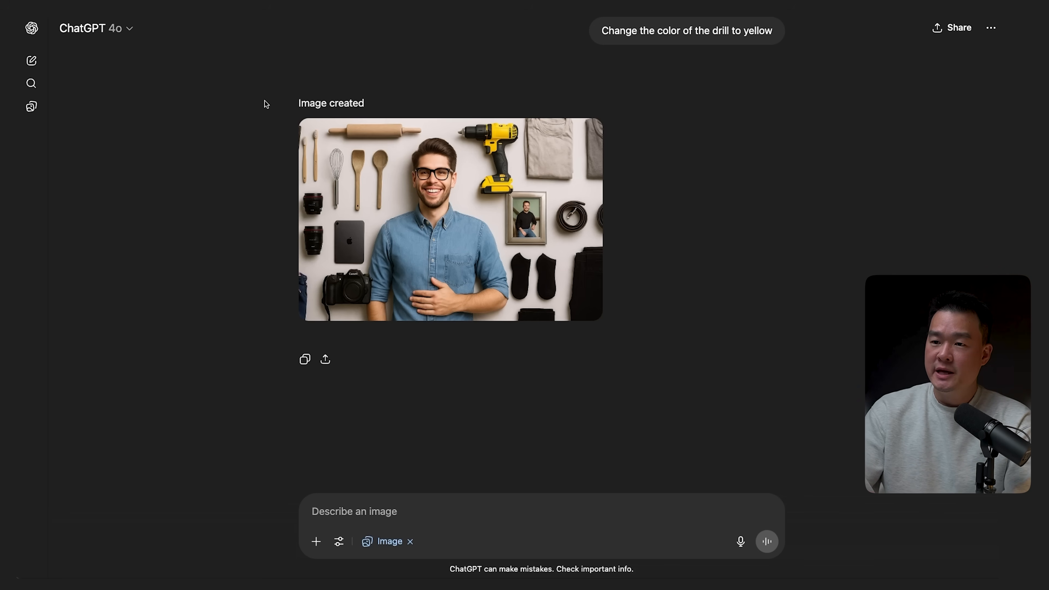
mouse_move(746, 289)
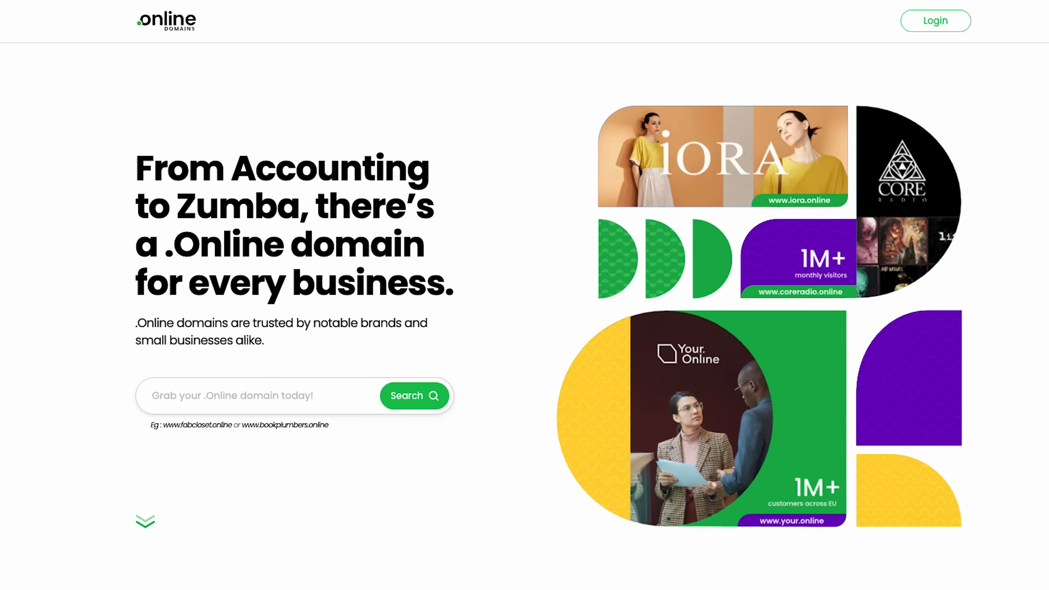
Search jasonleeagency.online availability, then close the results back to the homepage.
scroll("down", 3)
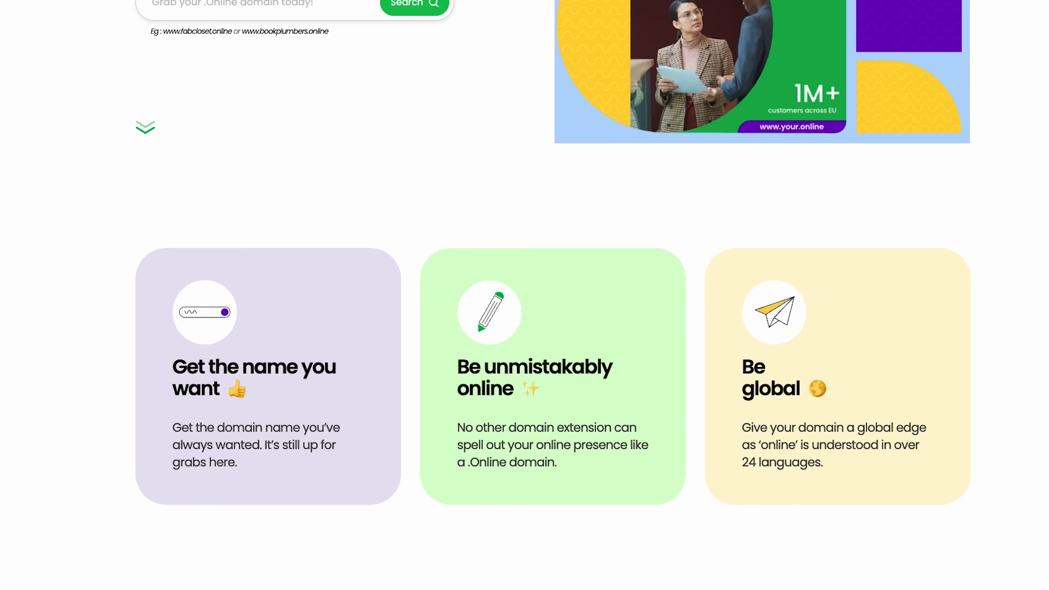
scroll("up", 3)
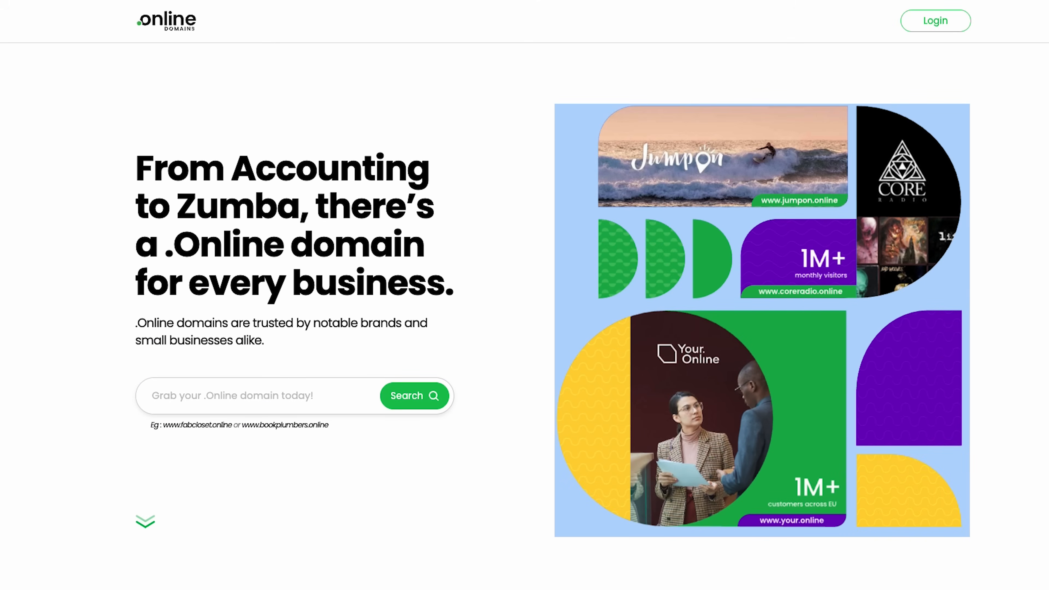
scroll("down", 3)
type("jasonleeagency.online")
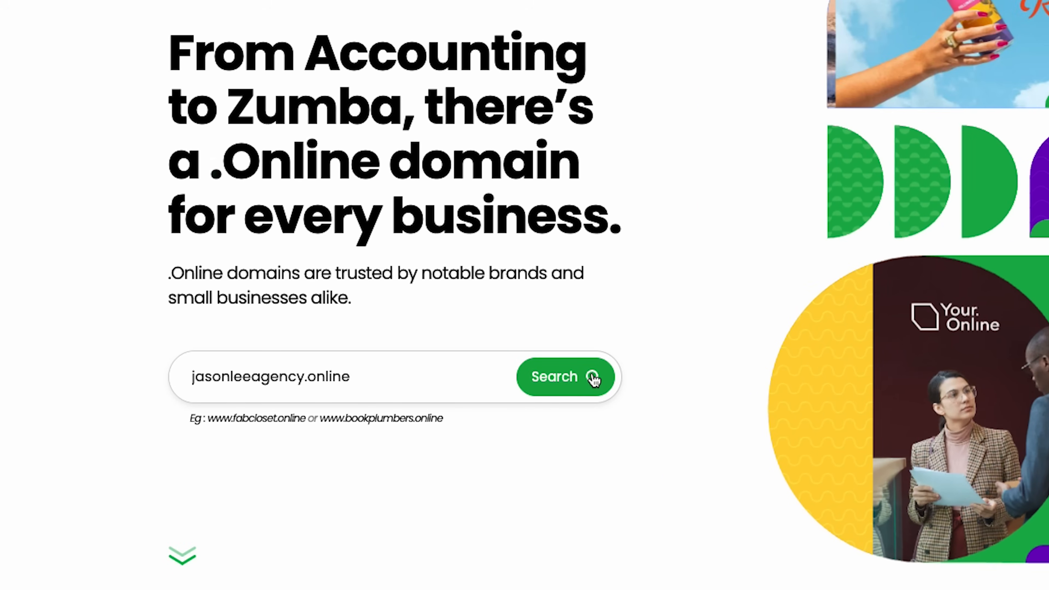
left_click(566, 377)
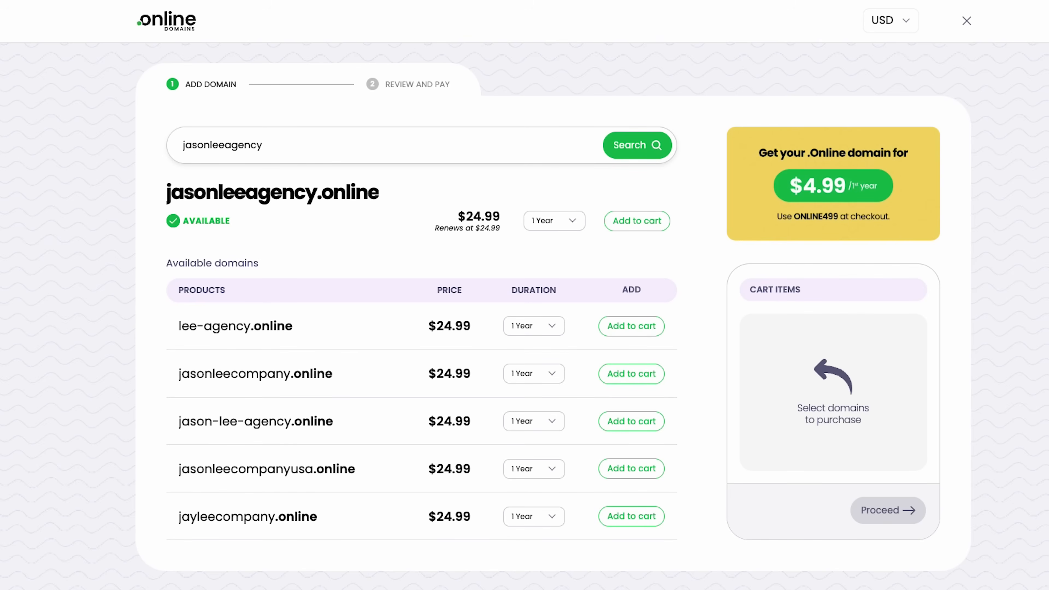
left_click(965, 21)
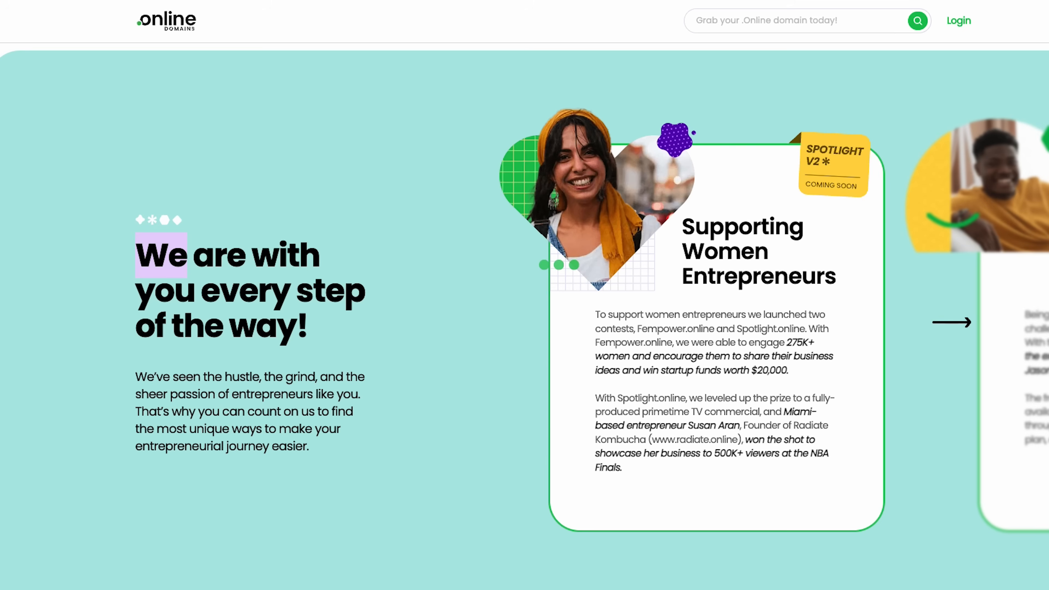
scroll("up", 3)
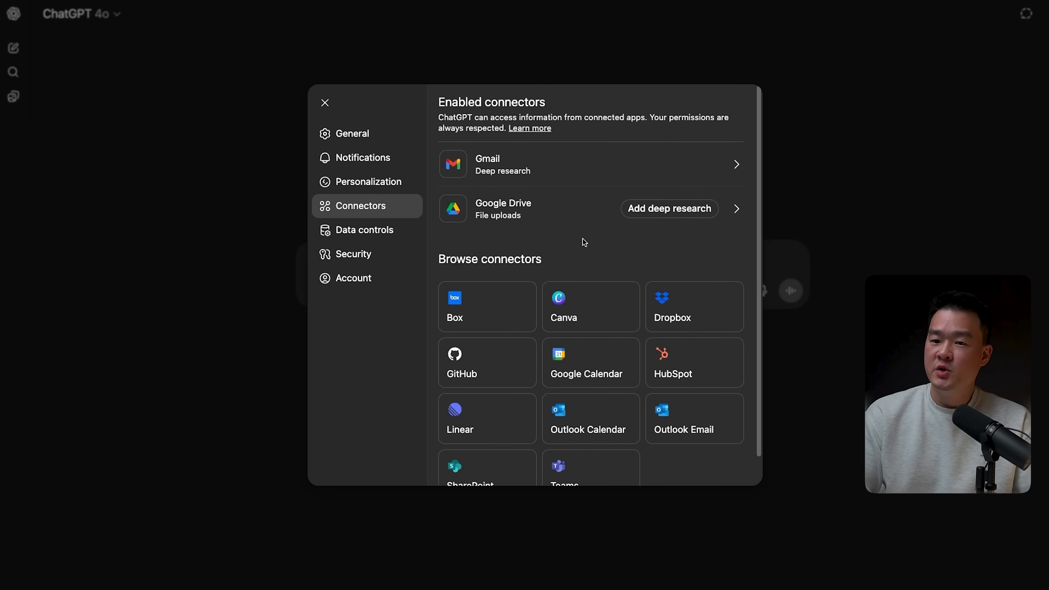
mouse_move(580, 239)
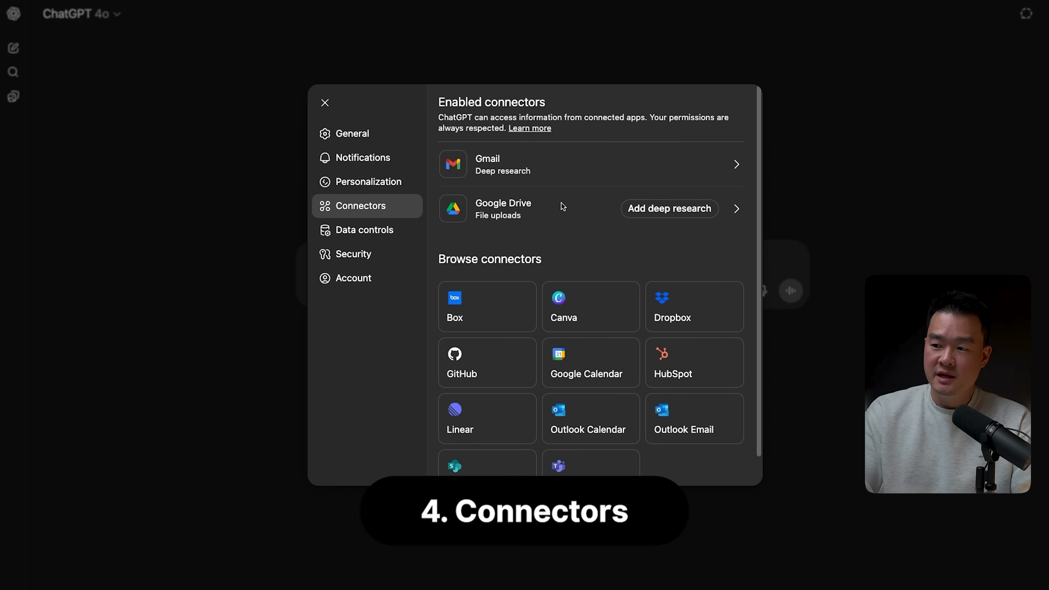
Look over the enabled Gmail and Google Drive connectors and close Settings.
scroll("down", 3)
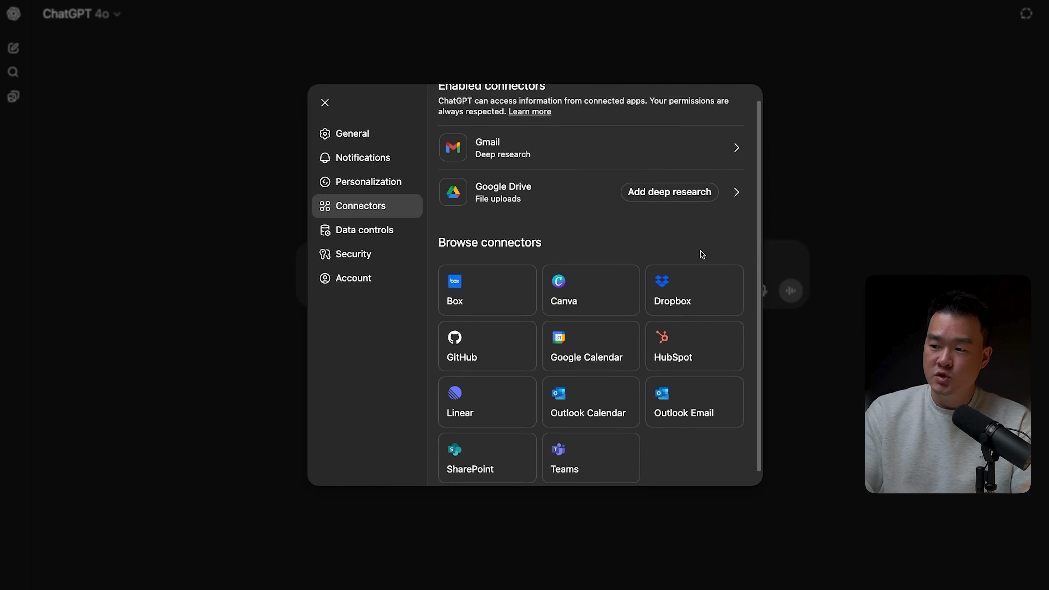
scroll("down", 3)
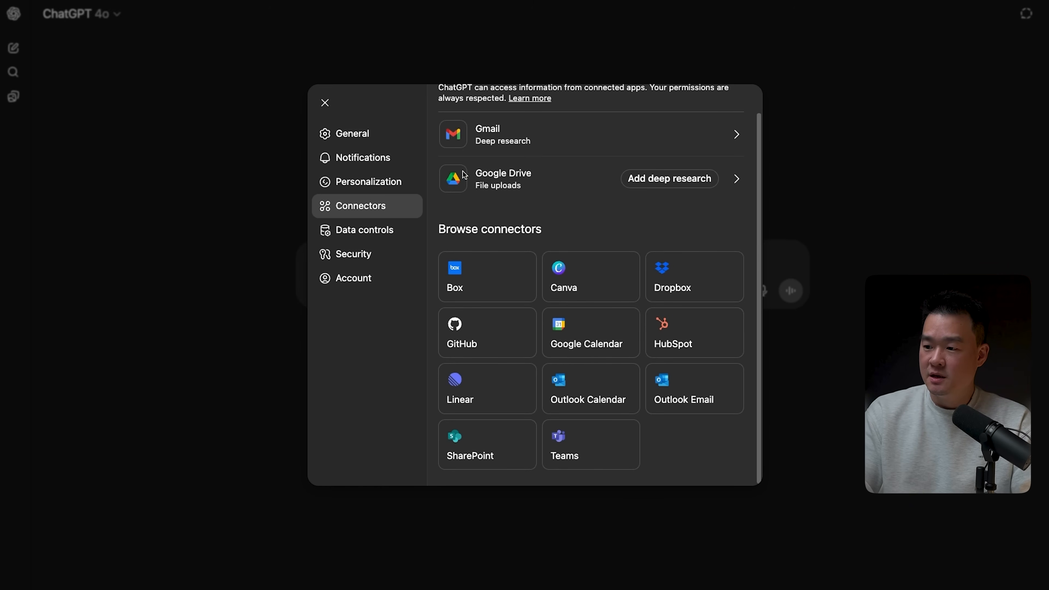
mouse_move(606, 346)
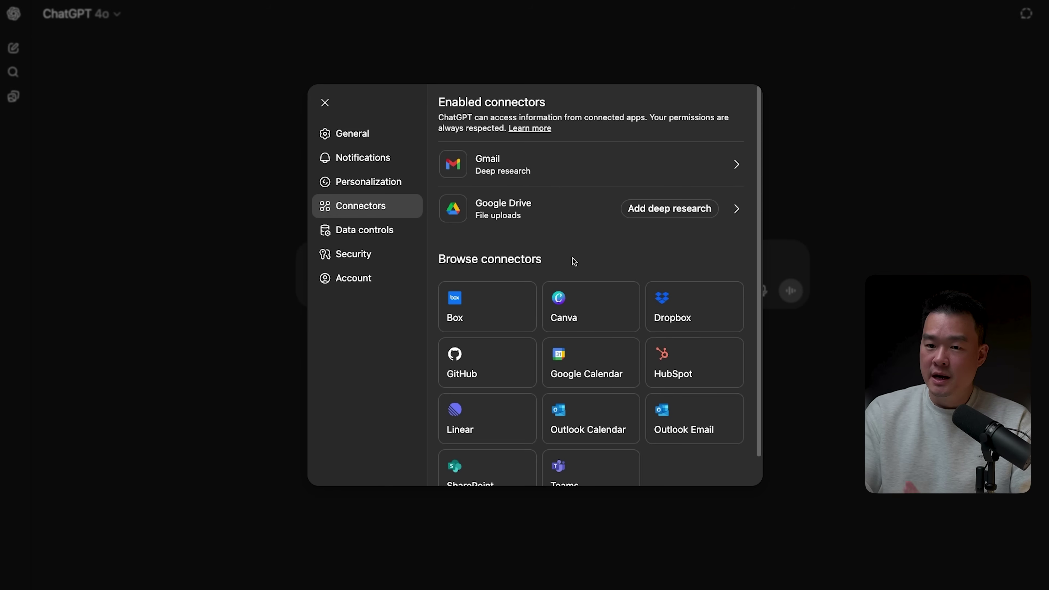
mouse_move(536, 184)
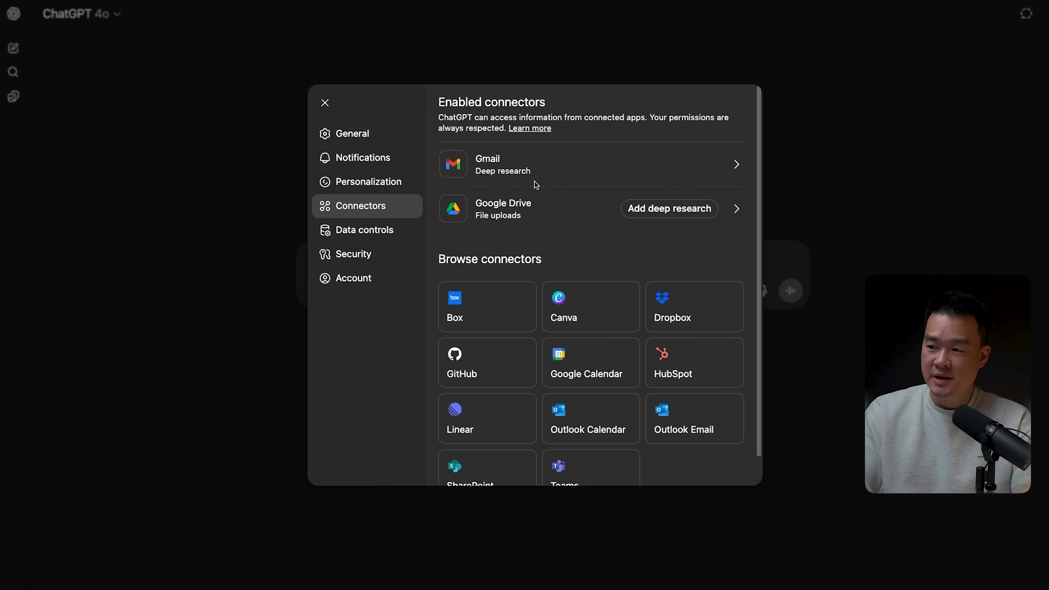
left_click(324, 102)
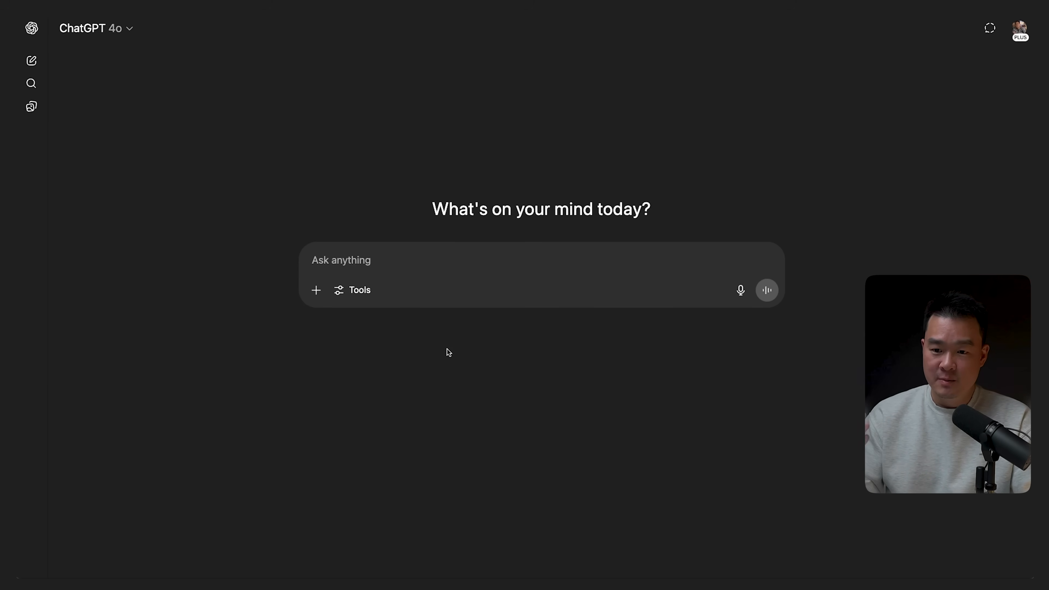
Switch the chat to deep research with web search off, leaving Gmail as the only source.
left_click(356, 290)
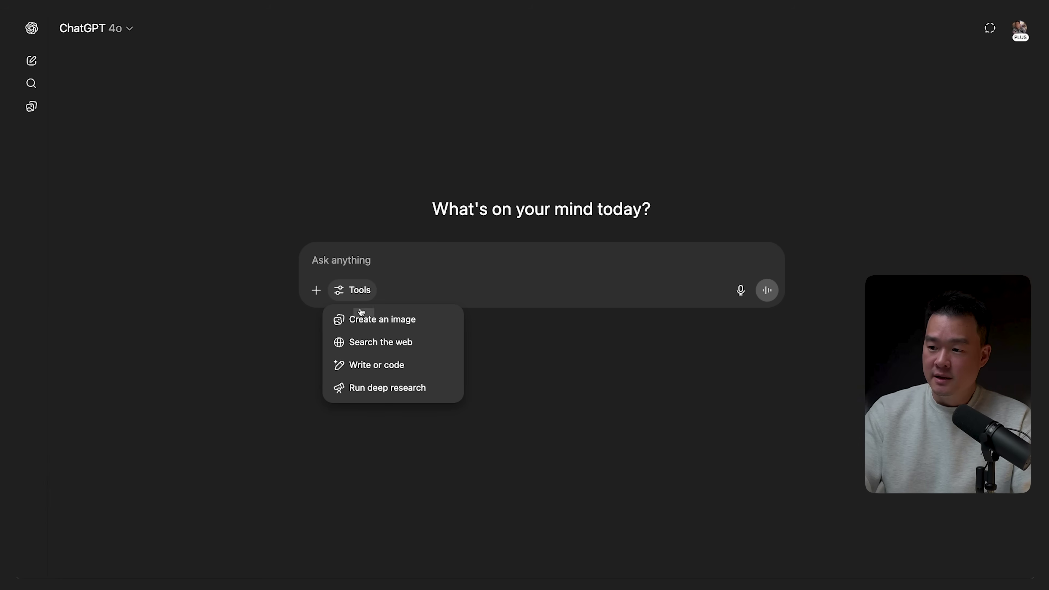
left_click(387, 387)
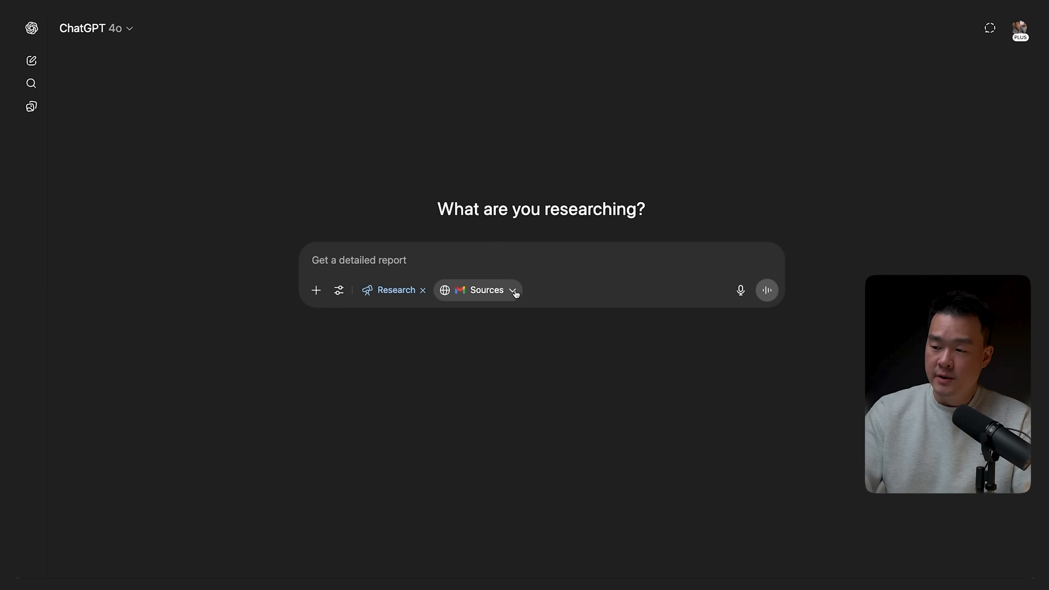
left_click(514, 290)
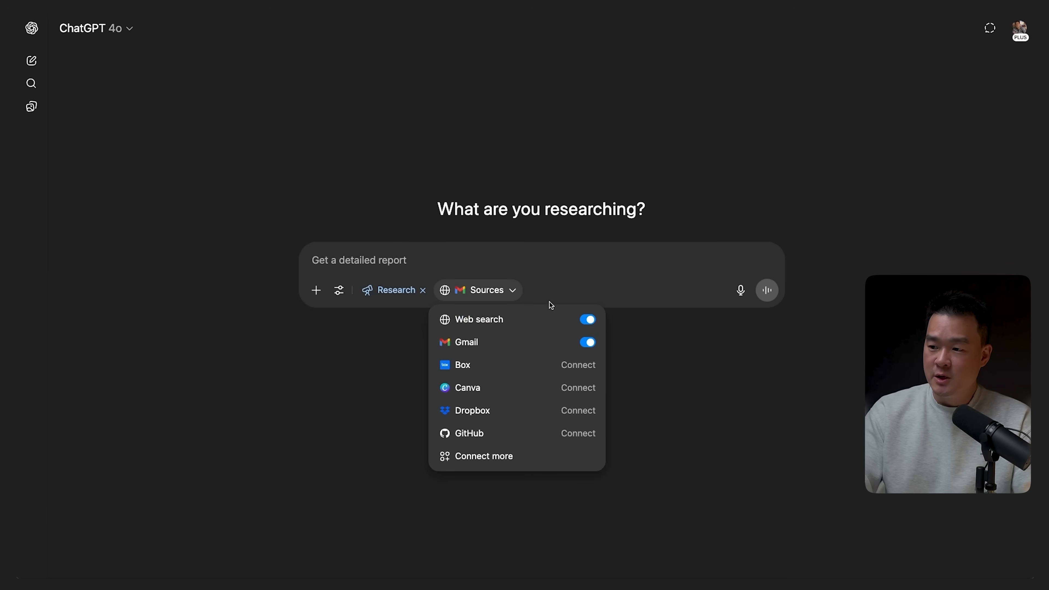
mouse_move(497, 333)
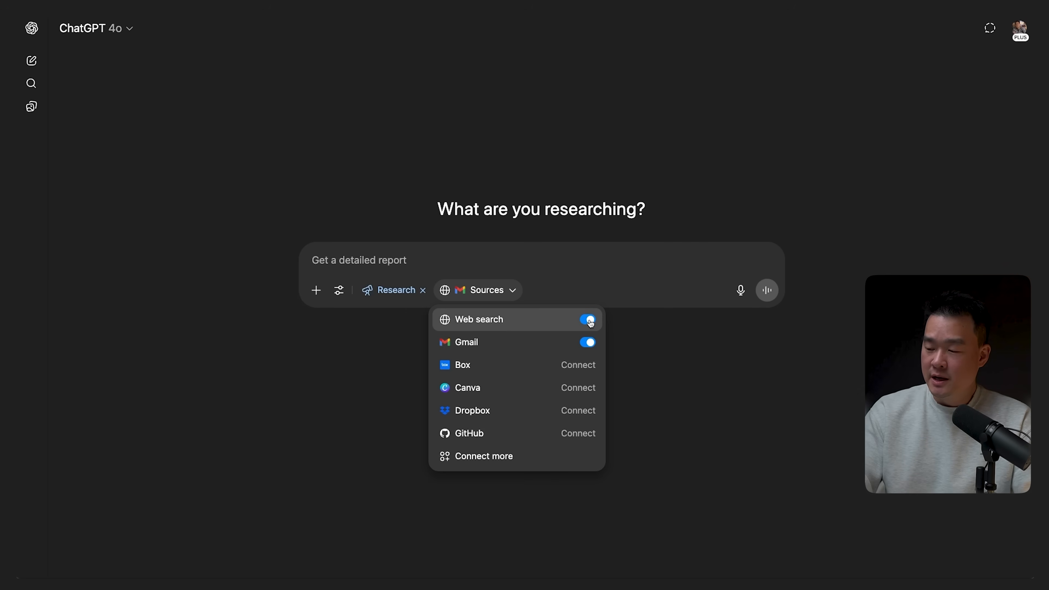
left_click(587, 320)
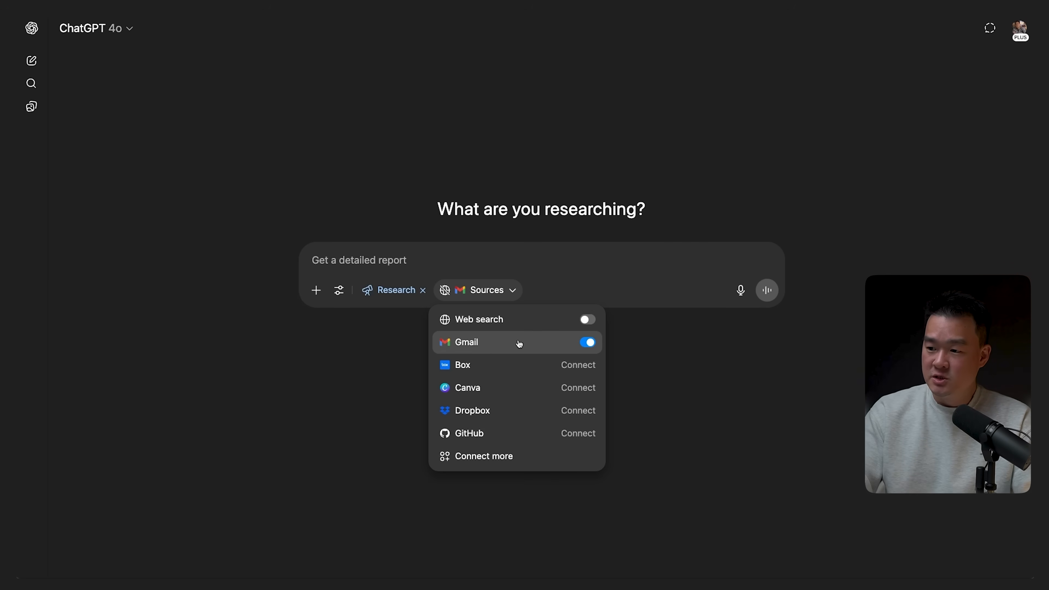
Type the request for a table of people who pitched services by email.
left_click(418, 266)
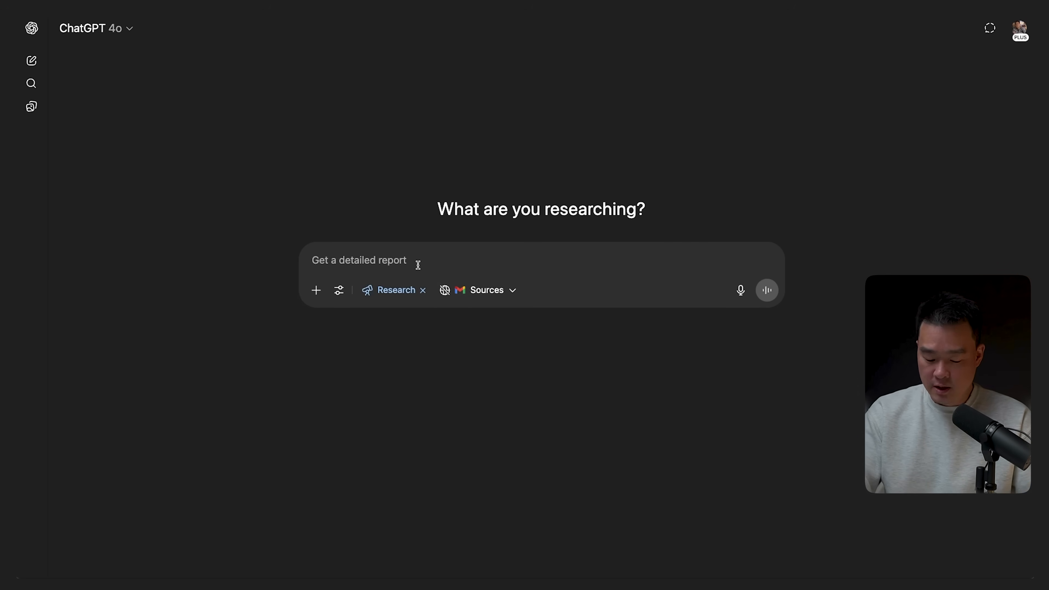
type("Go to my email and give me a list (in table format) of people who have pitched their service (thumbnail design, video editing, script writing, etc) in the last 12 months. Include their name, email, the type of service, and a link to their portfolio (if available).")
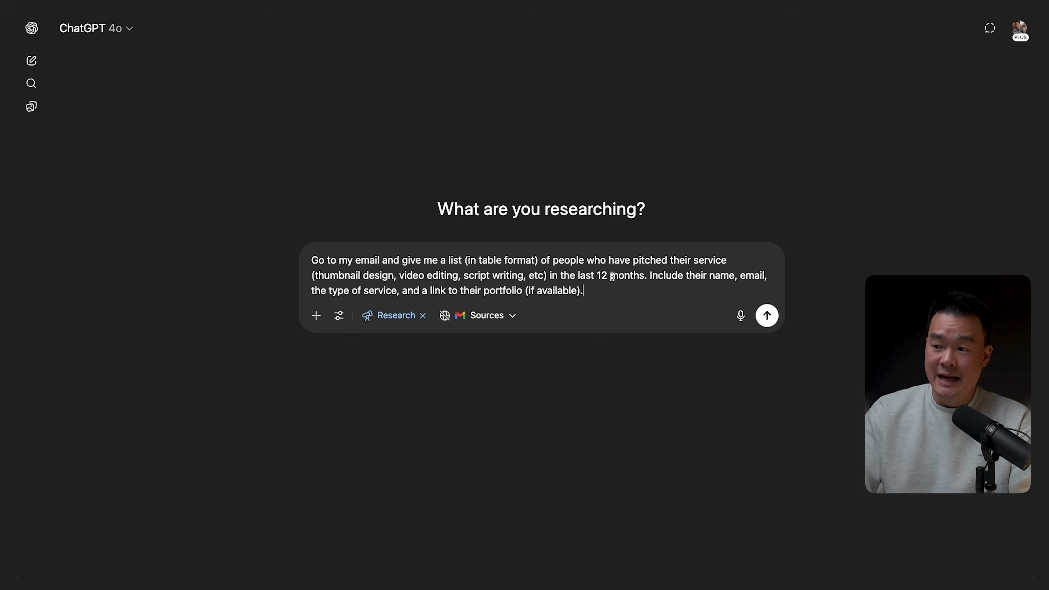
mouse_move(640, 275)
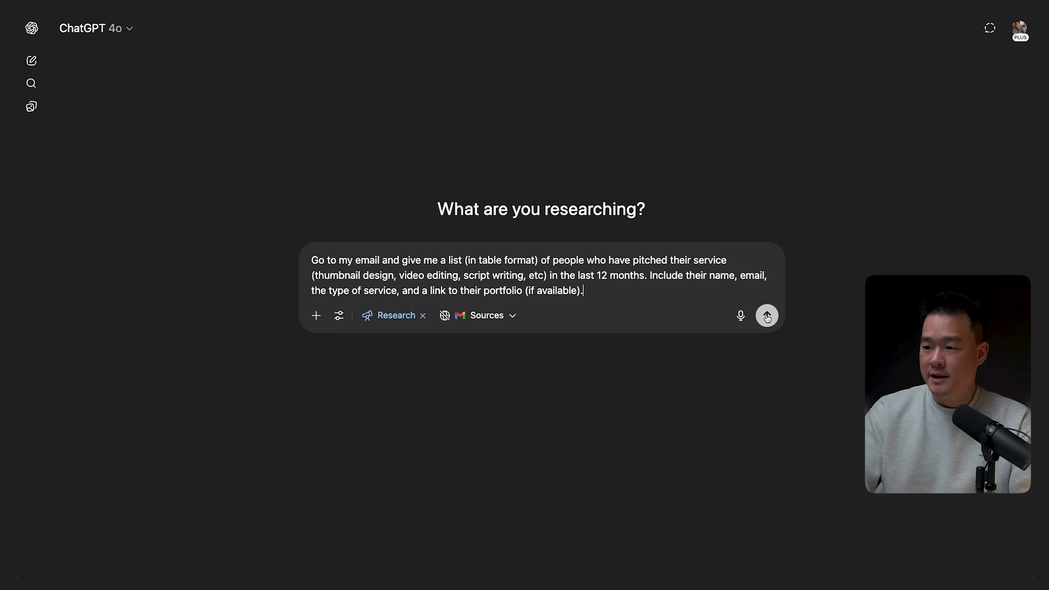
Send the Gmail deep research request and scroll through the Creative Services Pitches table and activity log.
left_click(767, 316)
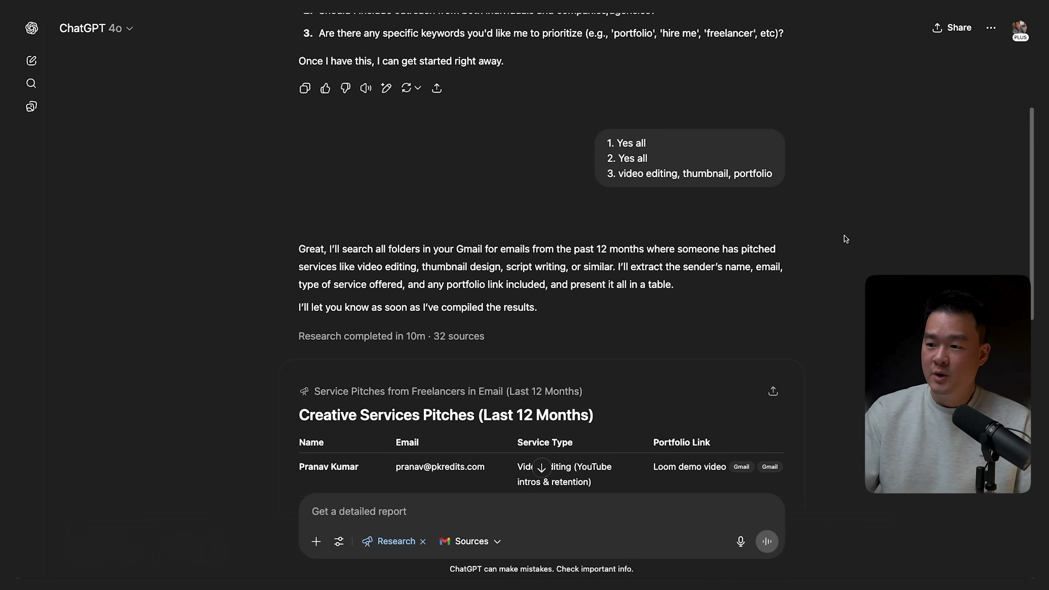
scroll("down", 3)
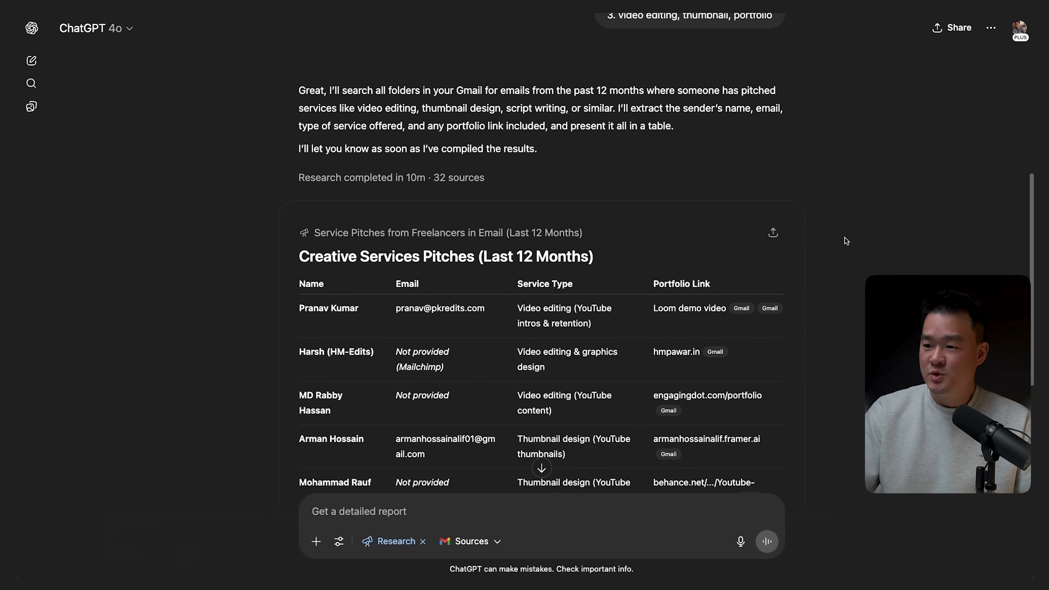
scroll("down", 3)
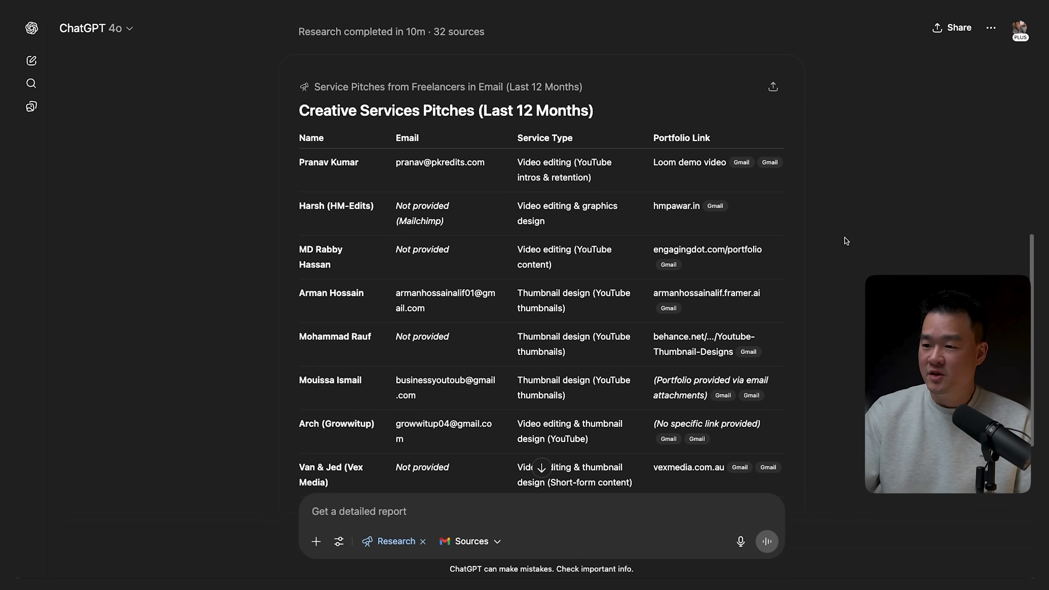
mouse_move(355, 143)
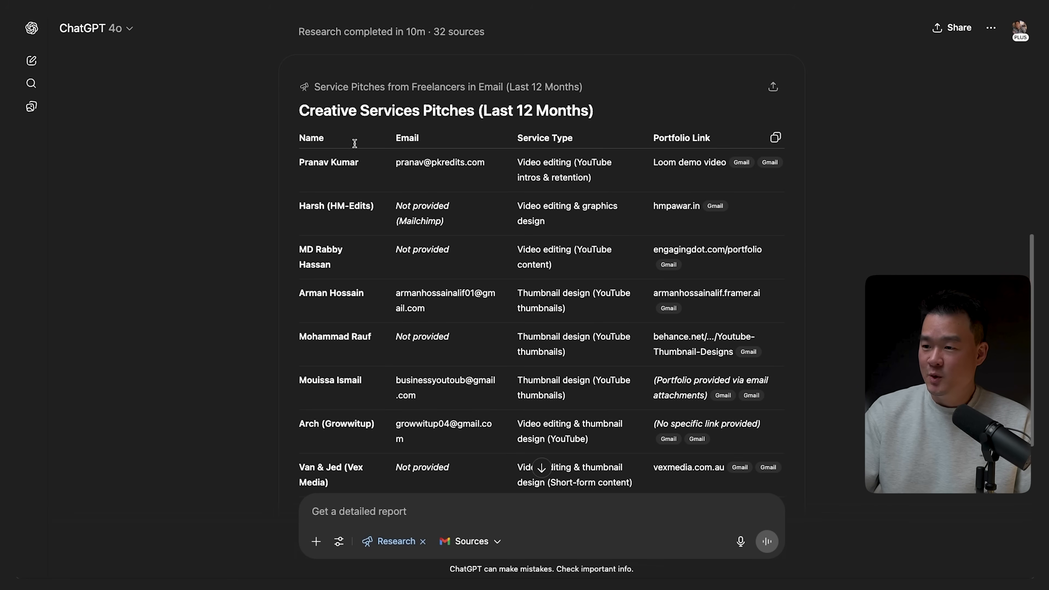
mouse_move(329, 139)
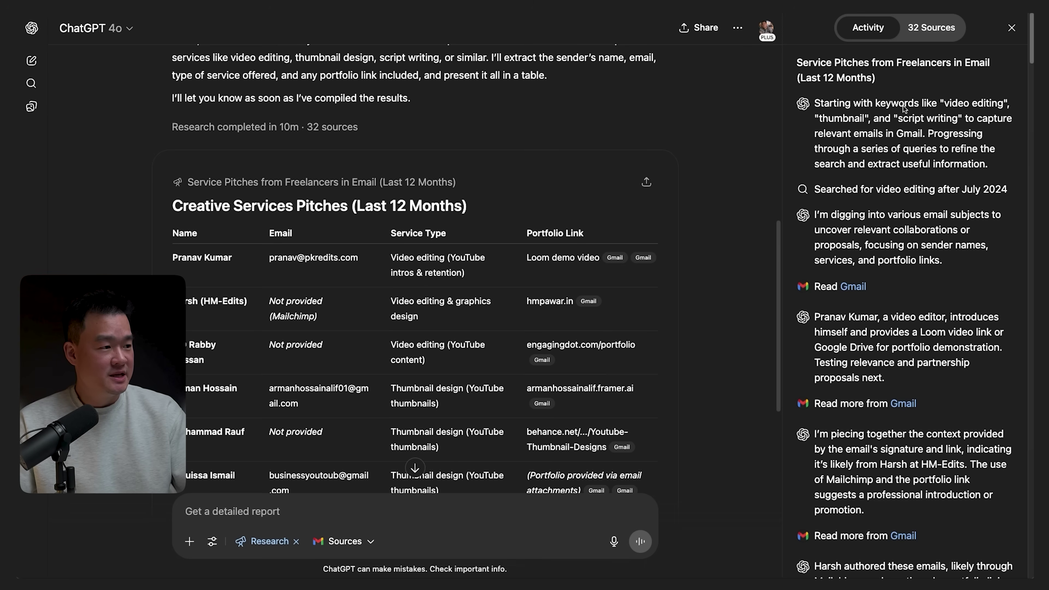
scroll("down", 3)
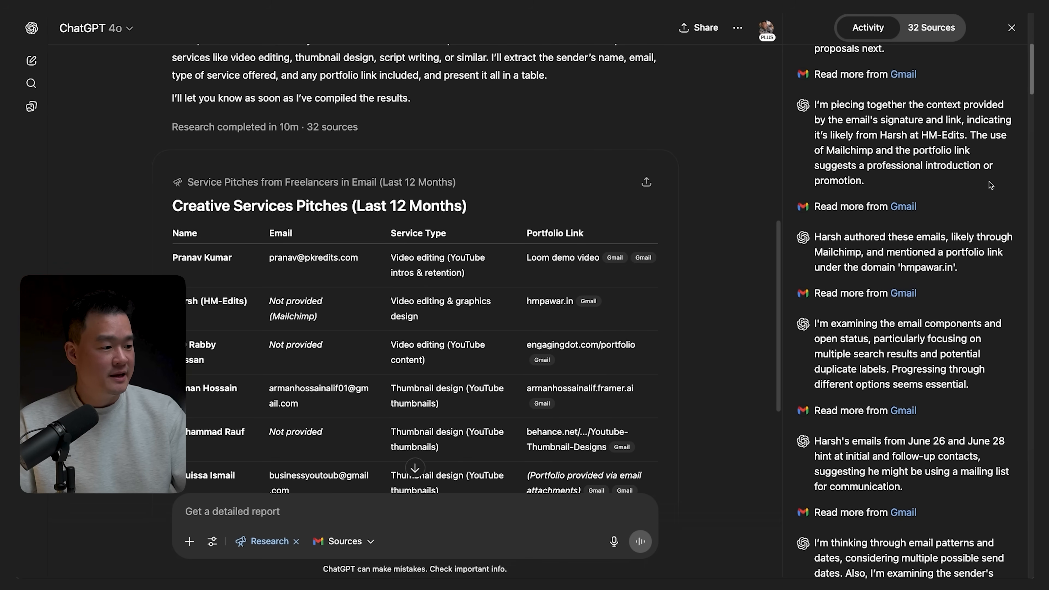
scroll("down", 3)
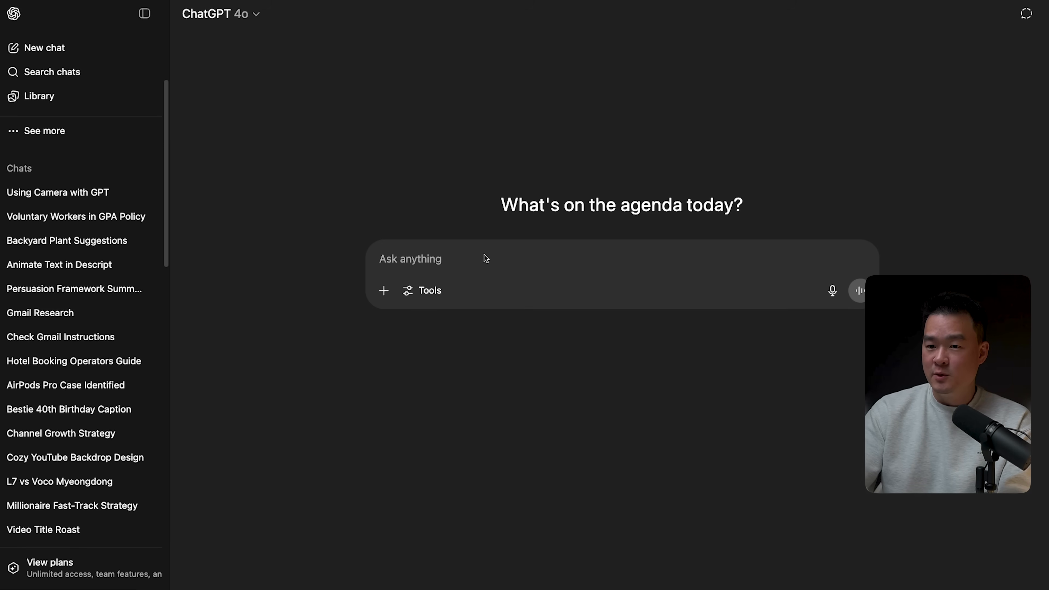
mouse_move(485, 221)
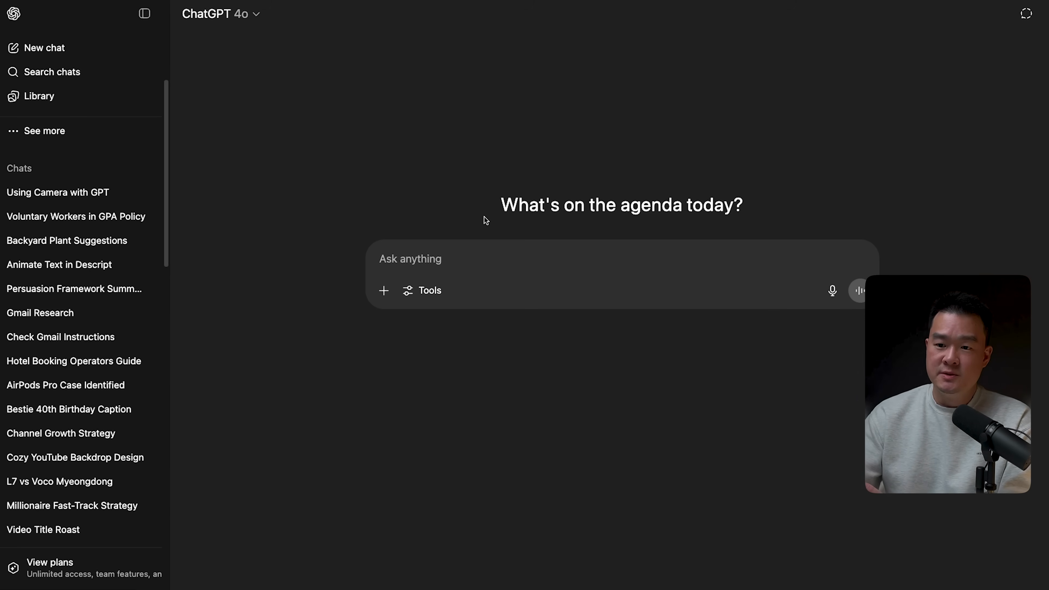
mouse_move(951, 100)
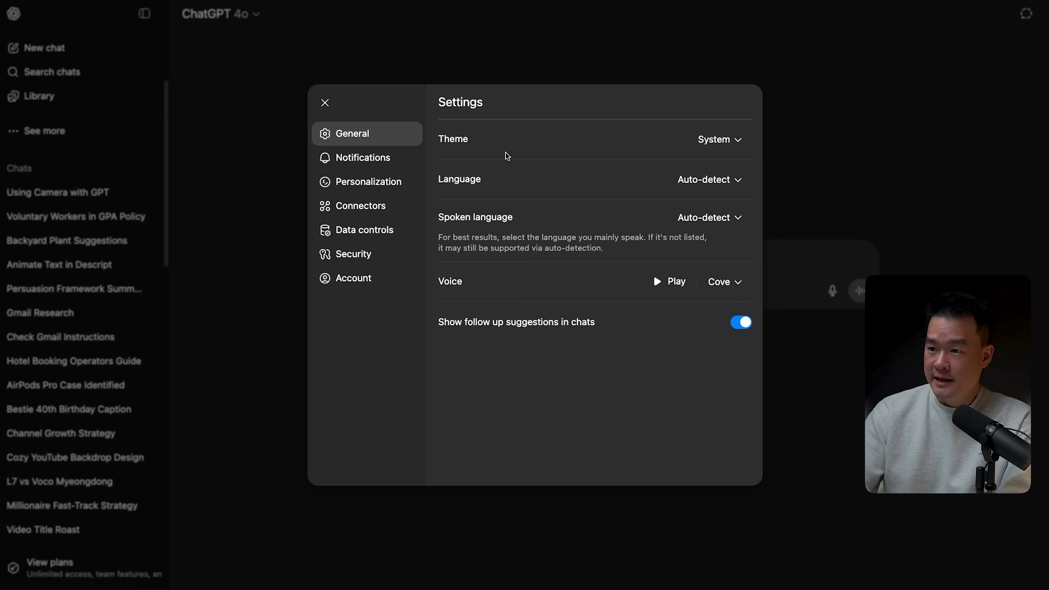
Review saved memories under Personalization and leave Reference saved memories turned back on.
left_click(368, 181)
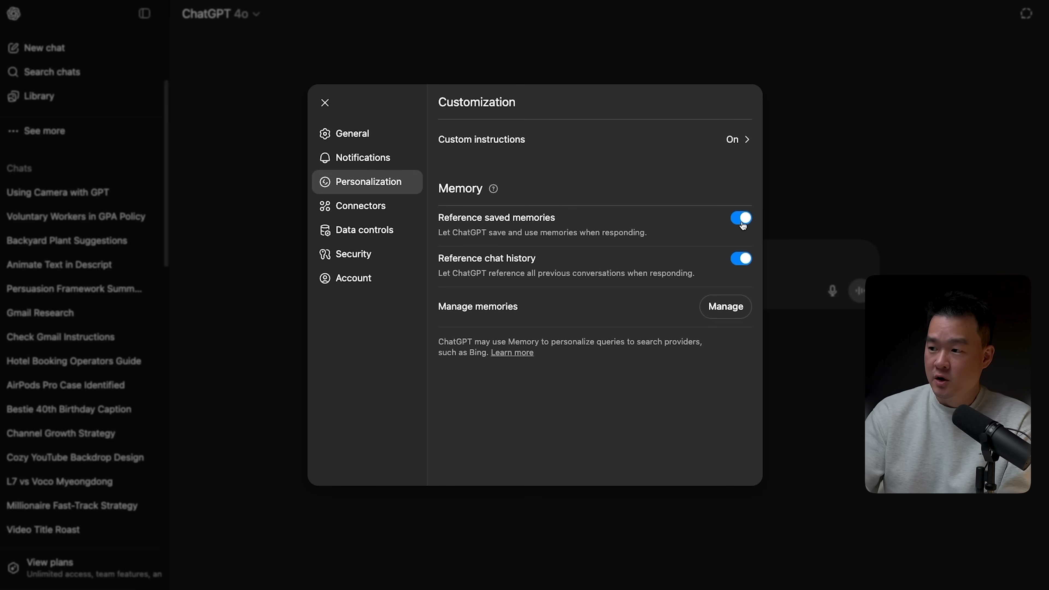
left_click(740, 218)
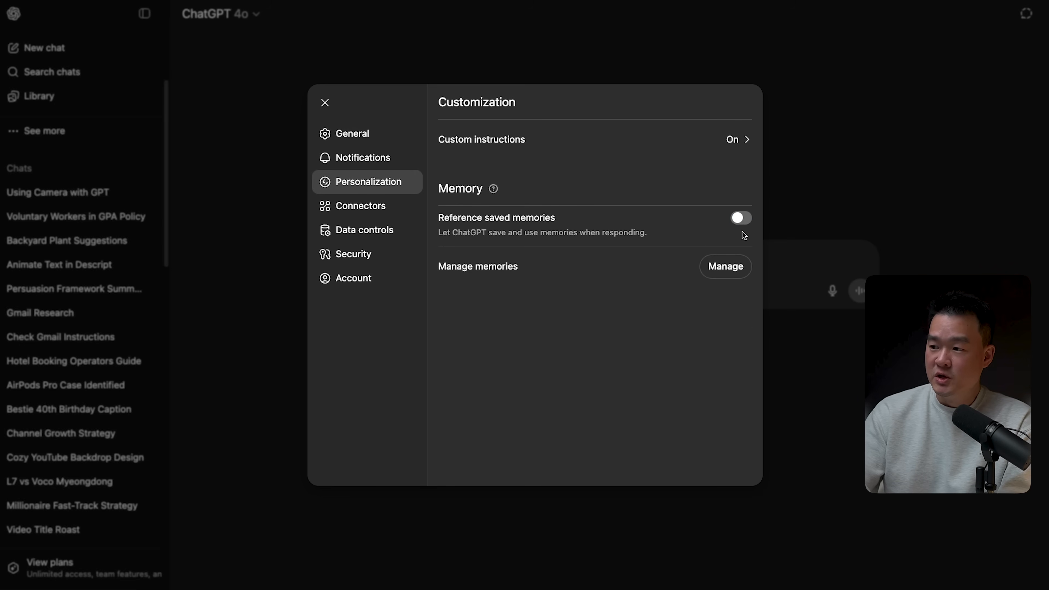
left_click(725, 267)
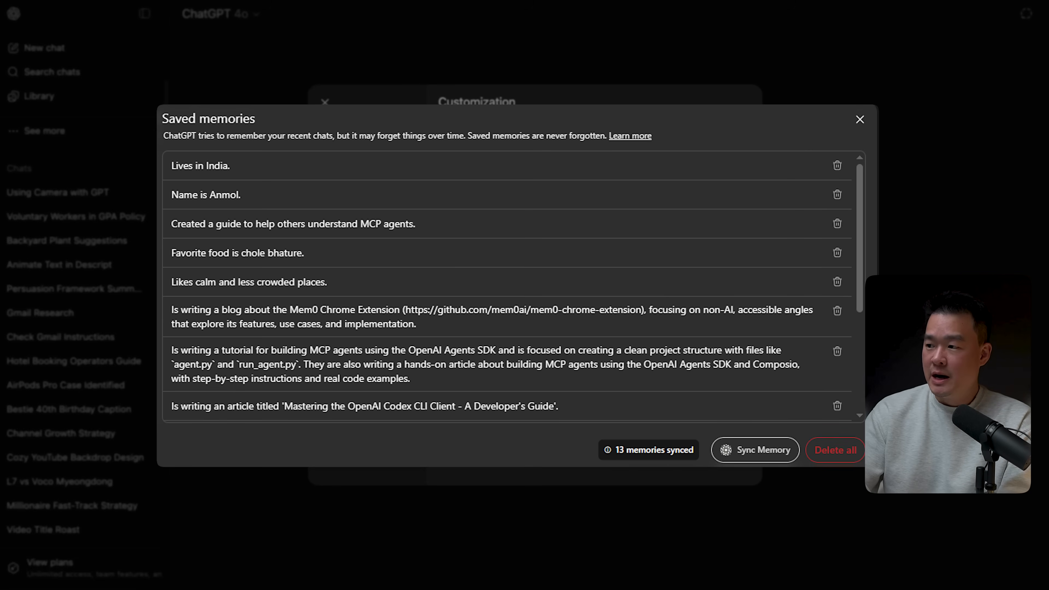
left_click(860, 119)
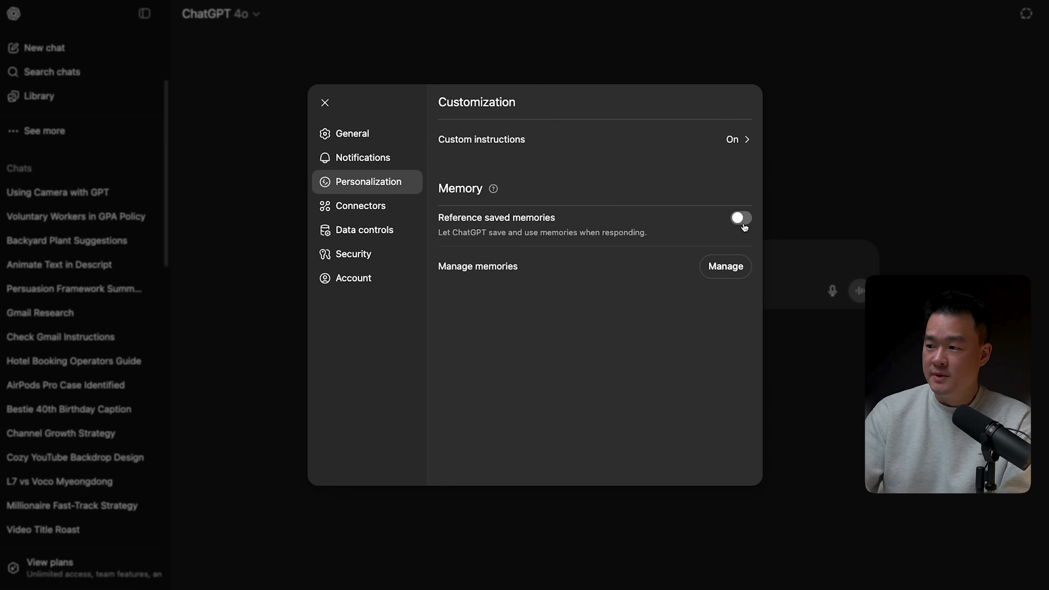
left_click(741, 217)
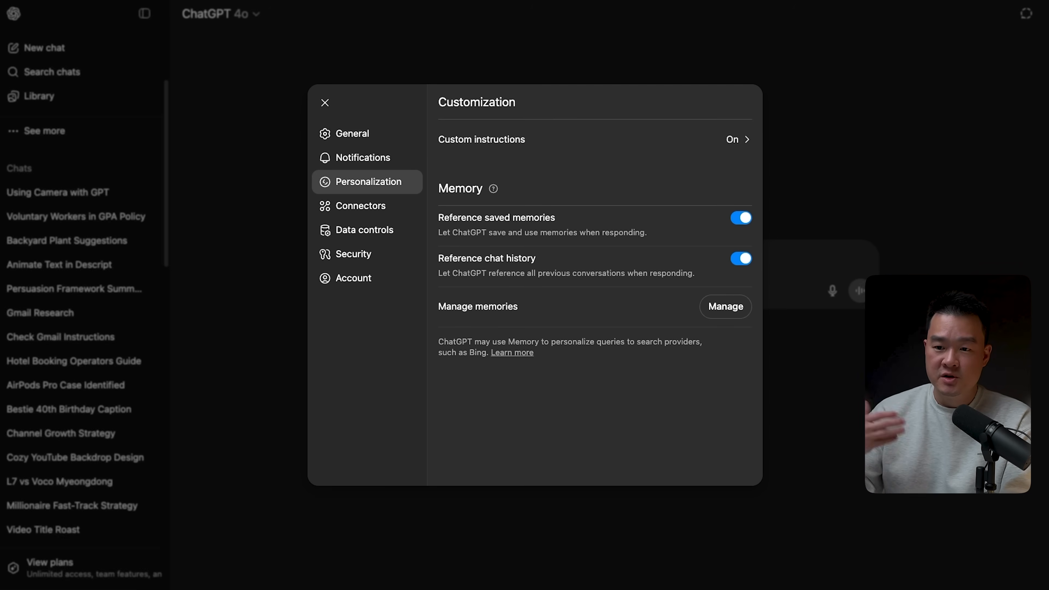
mouse_move(325, 104)
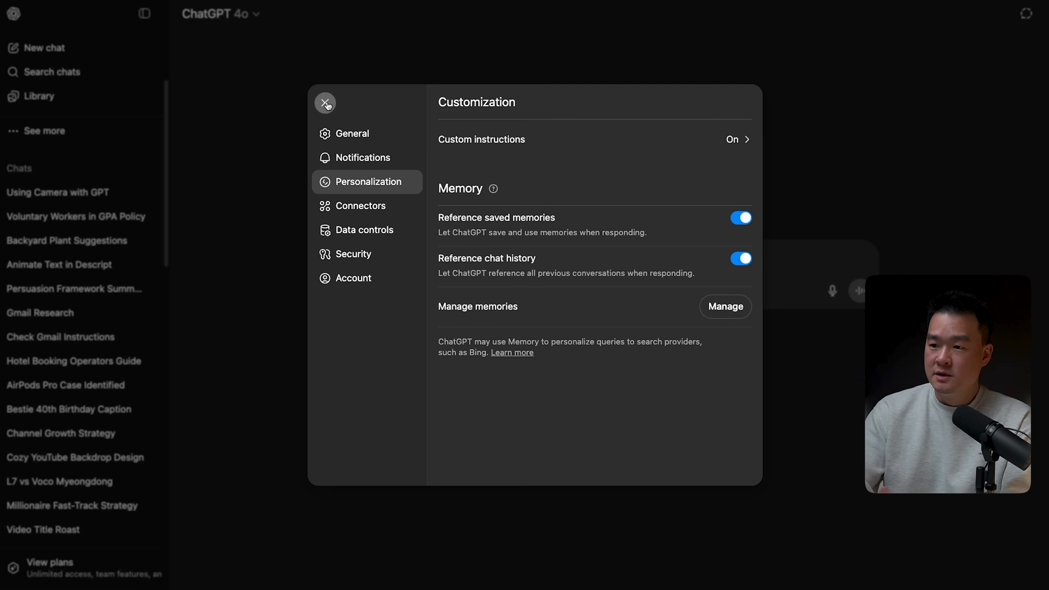
Start a temporary chat and highlight its 30-day retention note.
left_click(325, 103)
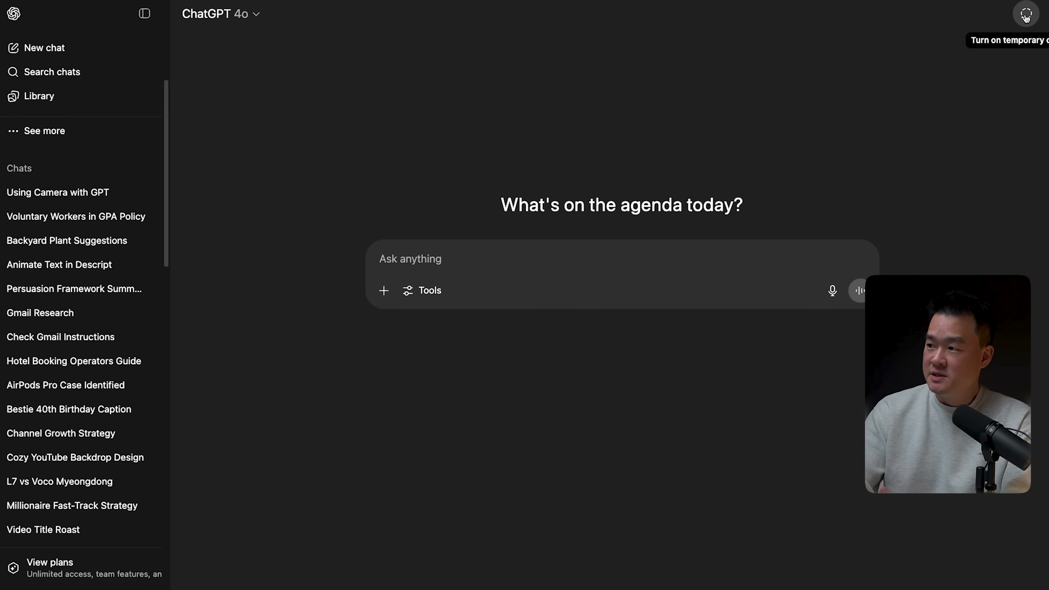
left_click(1026, 14)
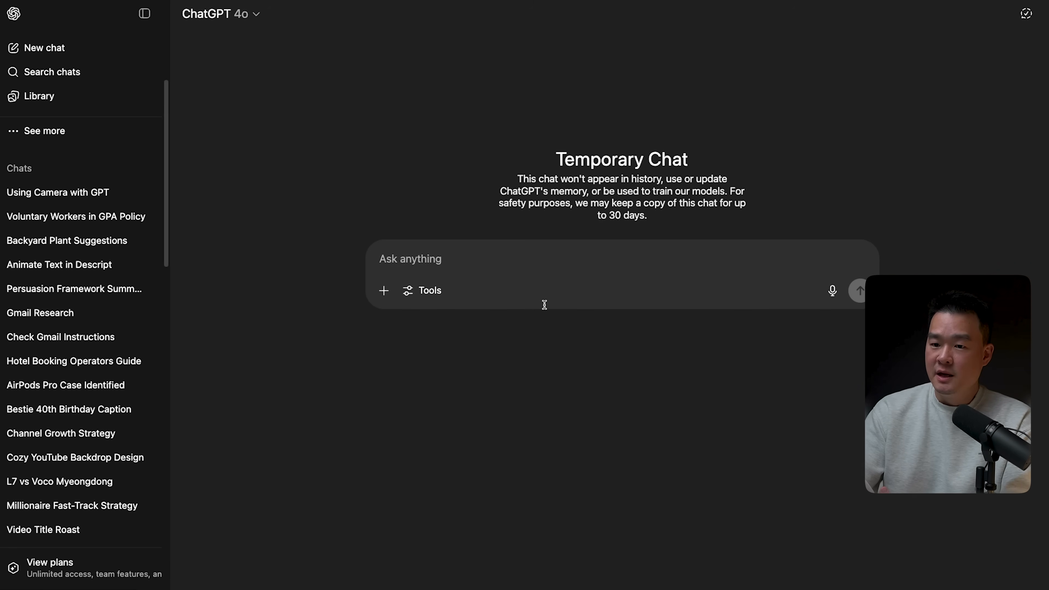
mouse_move(342, 199)
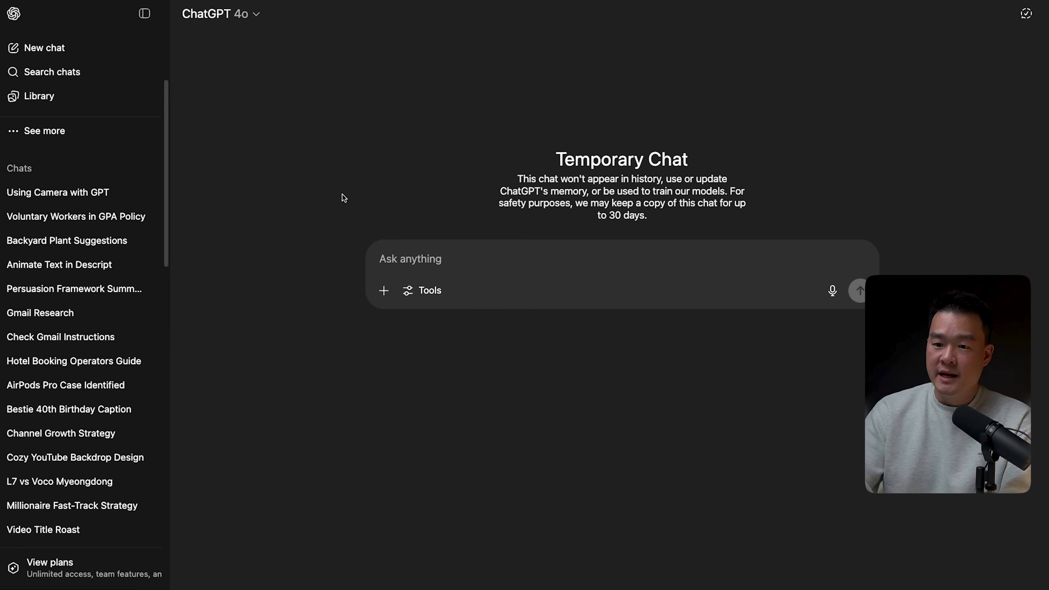
left_click(143, 14)
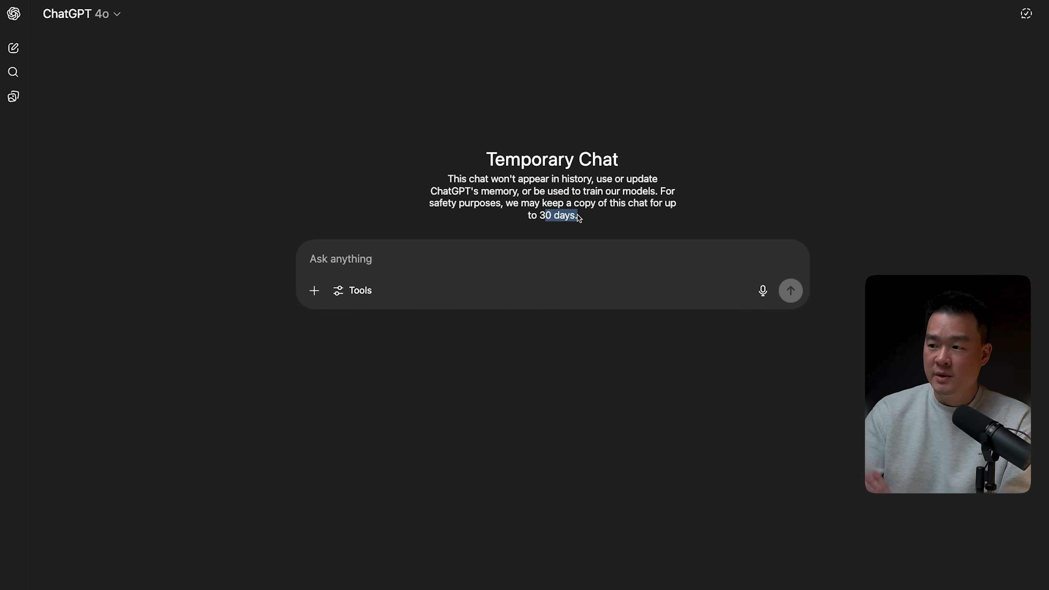
mouse_move(640, 259)
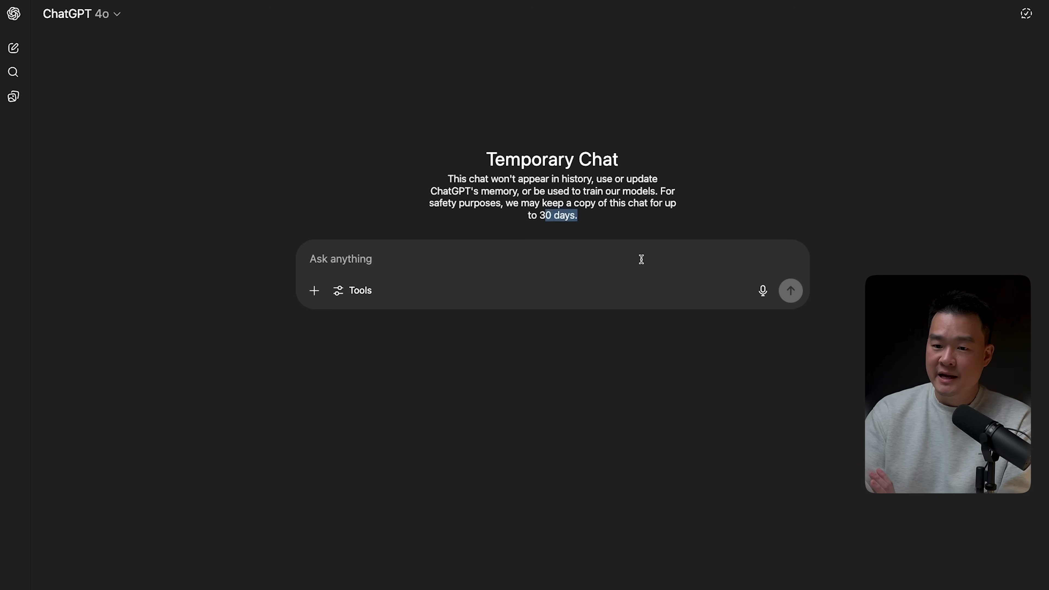